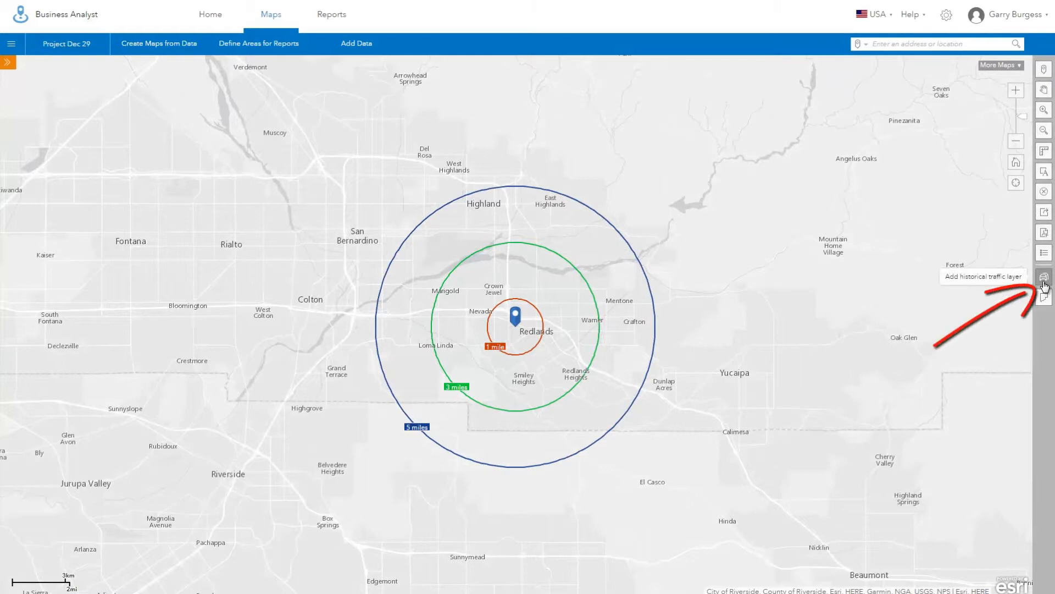
Add the historical traffic layer and show its count locations on the map.
left_click(1045, 276)
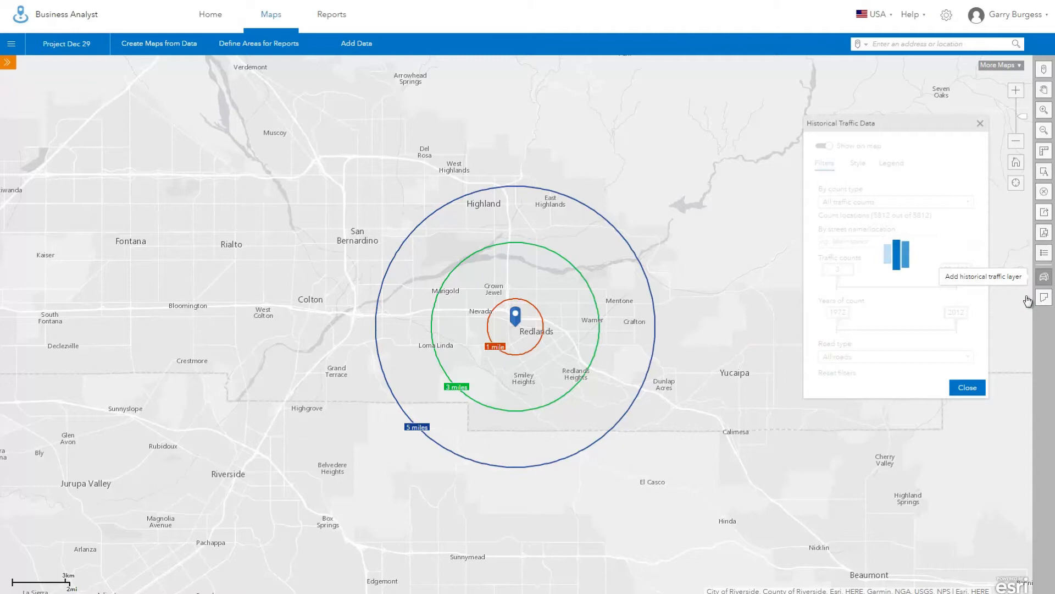
left_click(822, 145)
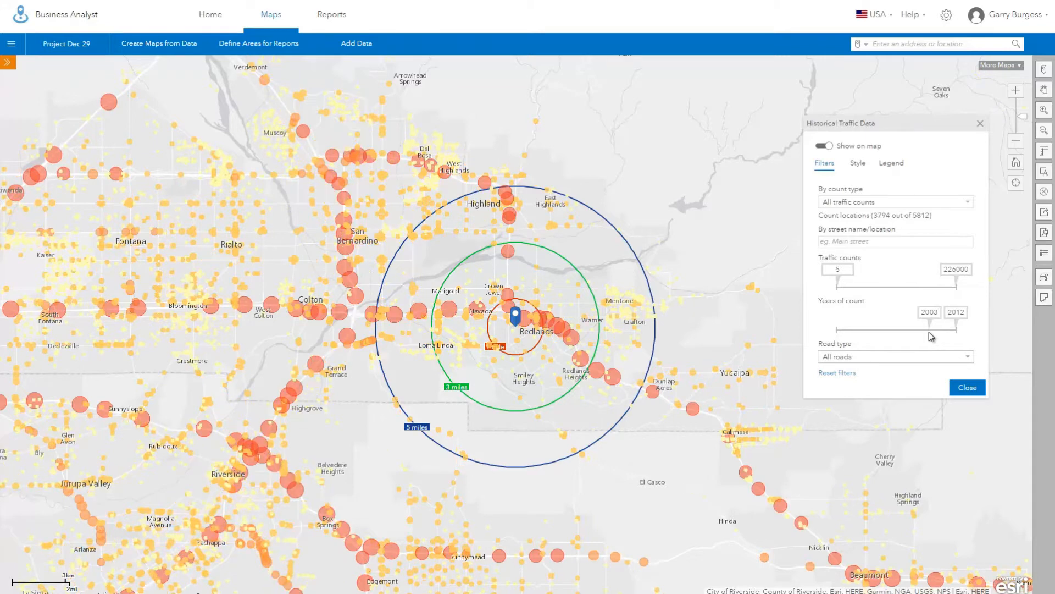
Filter traffic counts to Highways only, then return the road type to All roads.
left_click(895, 356)
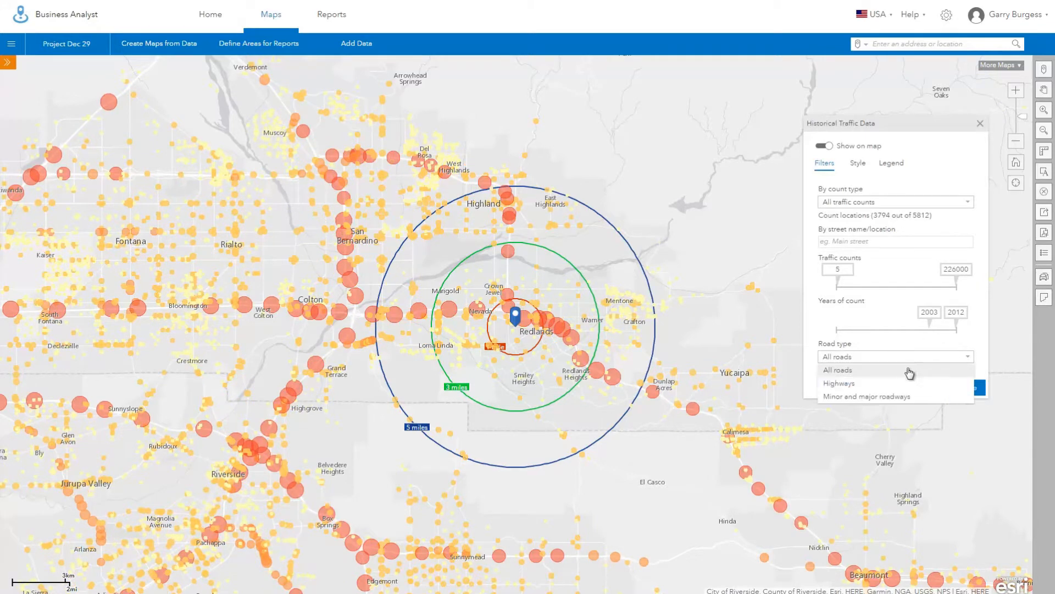
left_click(839, 383)
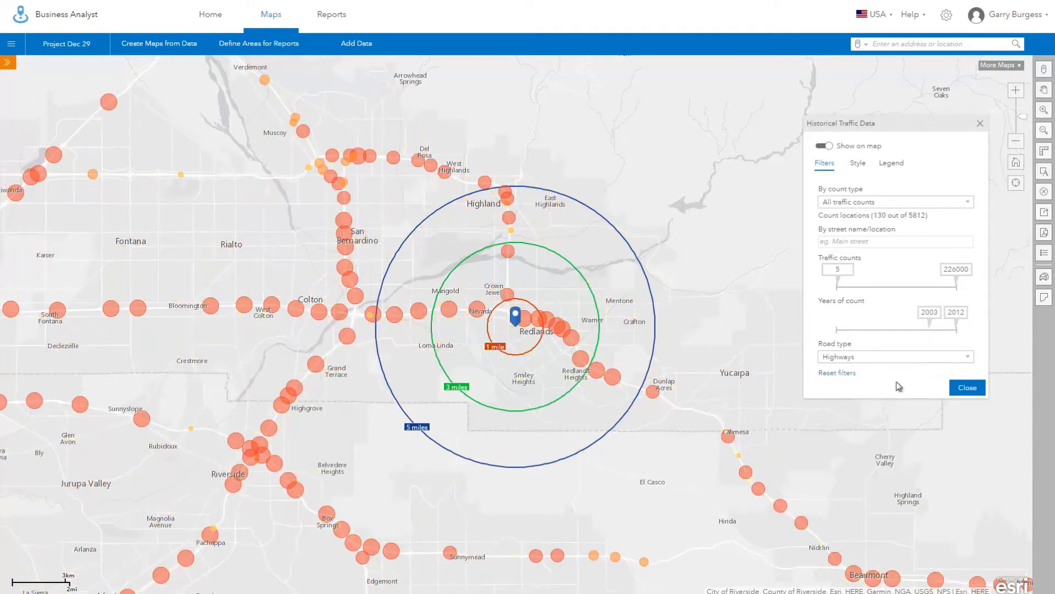
left_click(894, 356)
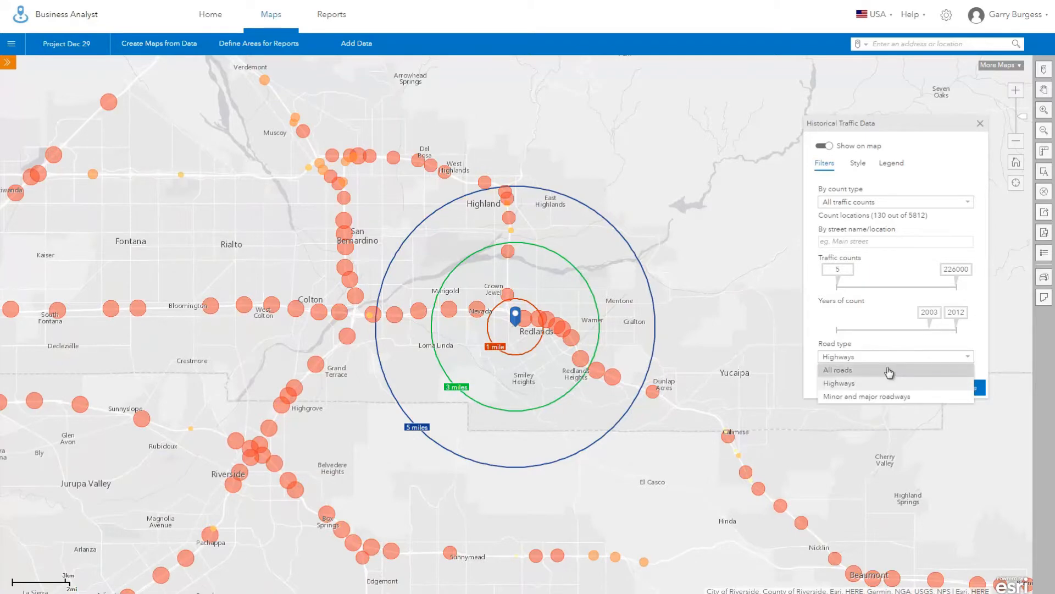
left_click(837, 369)
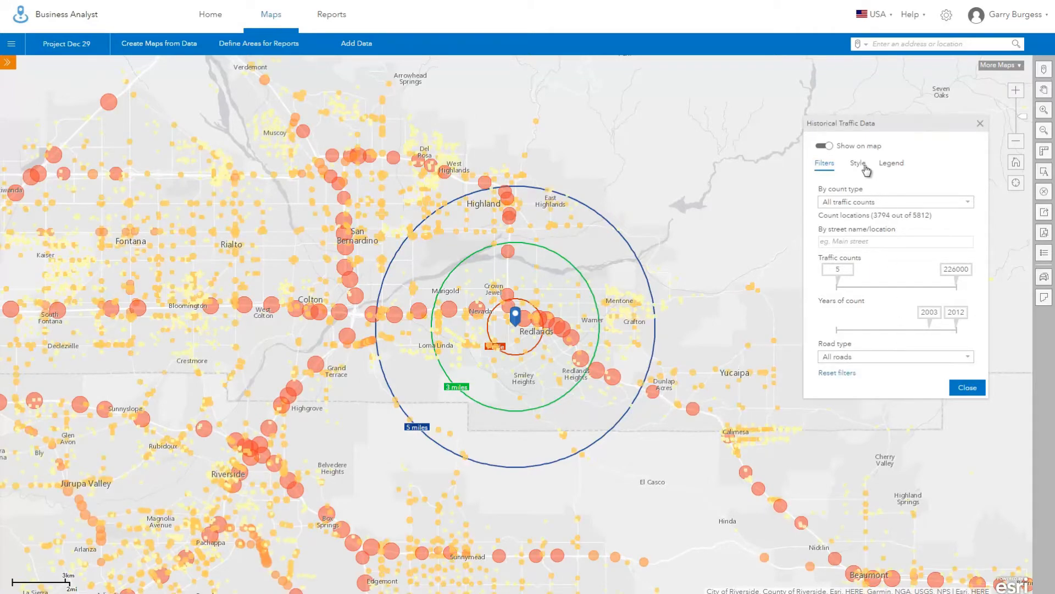
Apply the Traffic Year & Count (Color & Size) preset style and review its legend.
left_click(858, 162)
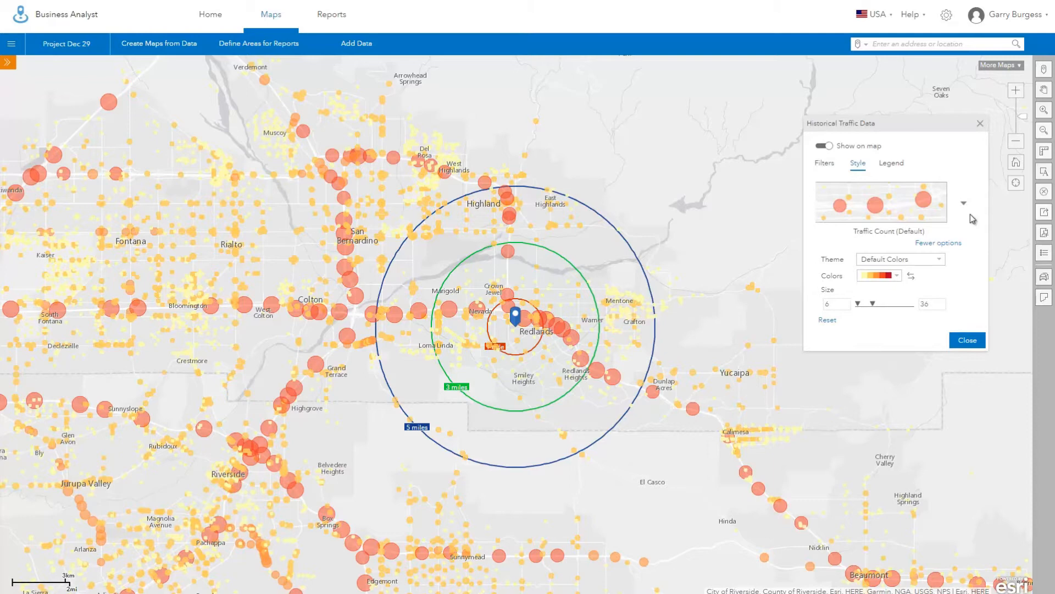
left_click(963, 202)
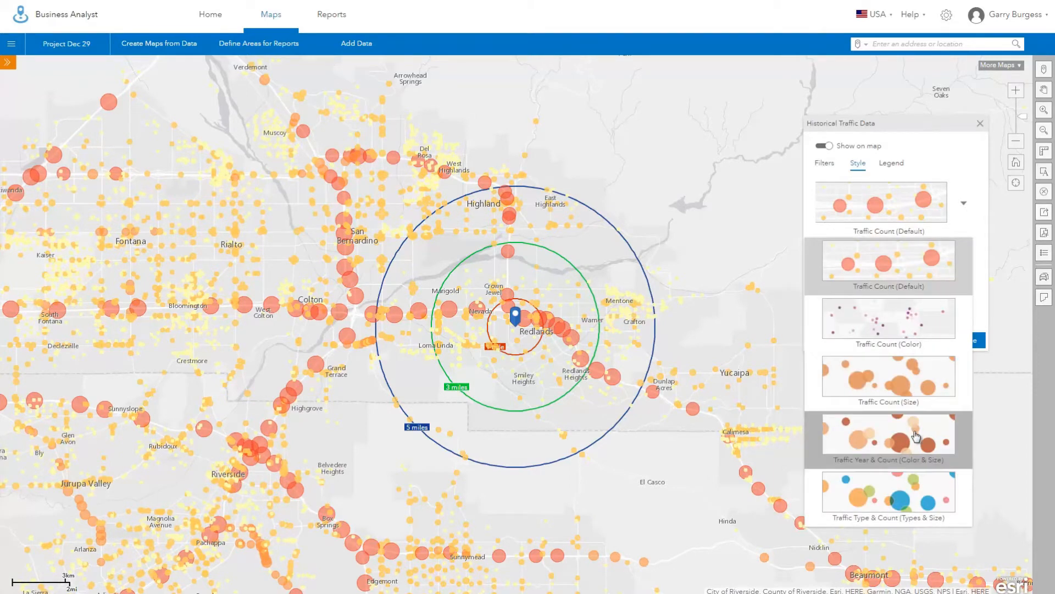
left_click(888, 436)
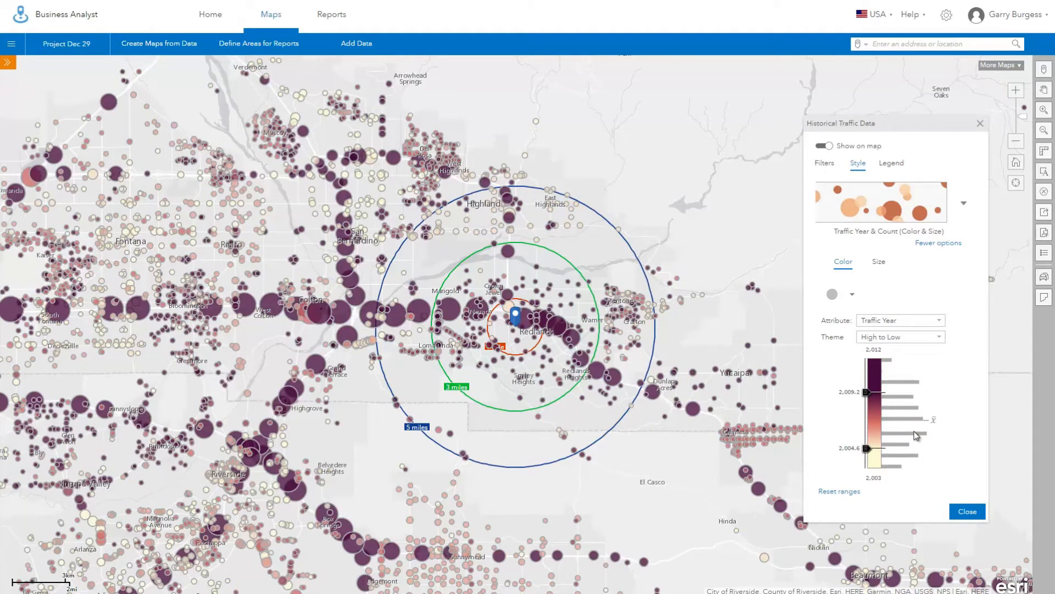
left_click(892, 162)
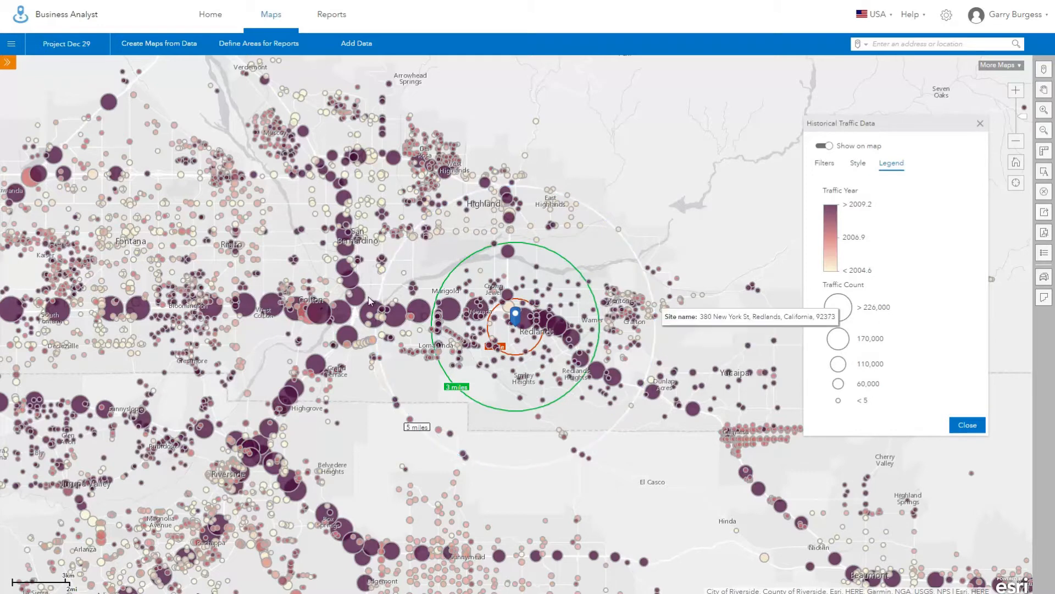
left_click(323, 305)
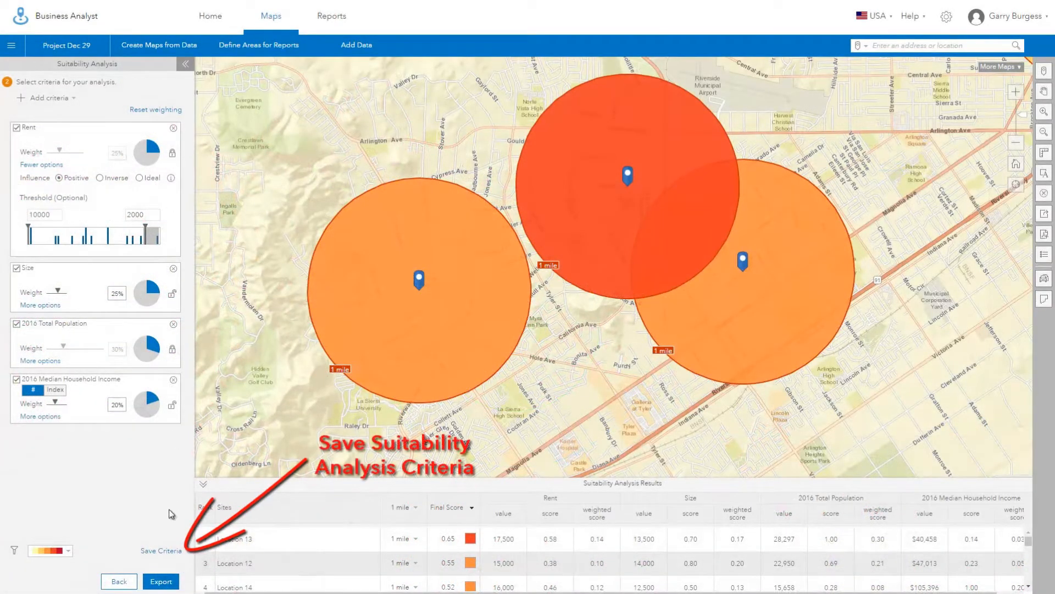
Save the current suitability criteria under the default name My Criteria 1.
left_click(160, 551)
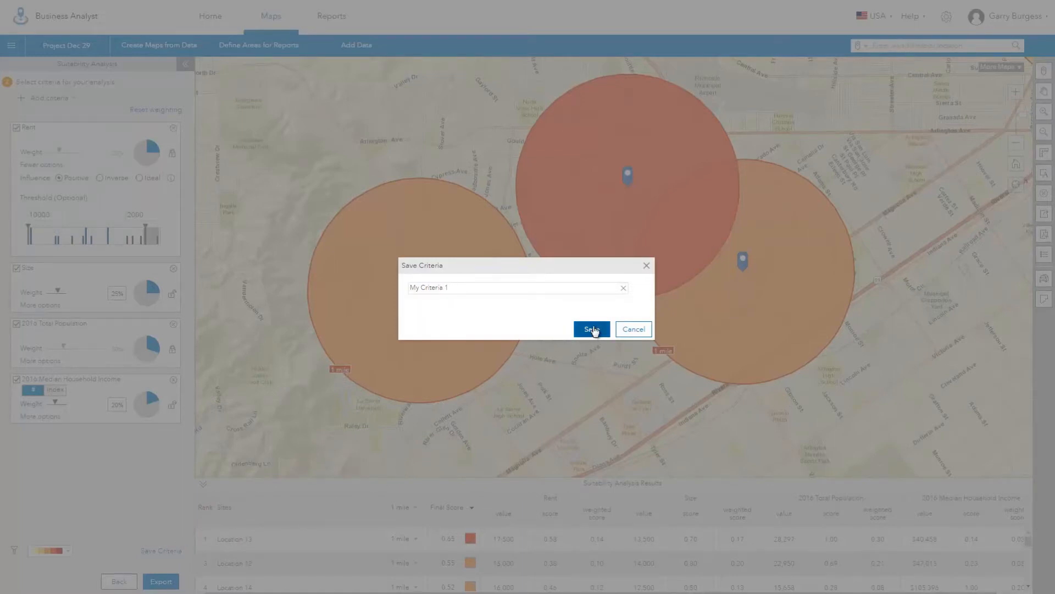
left_click(590, 328)
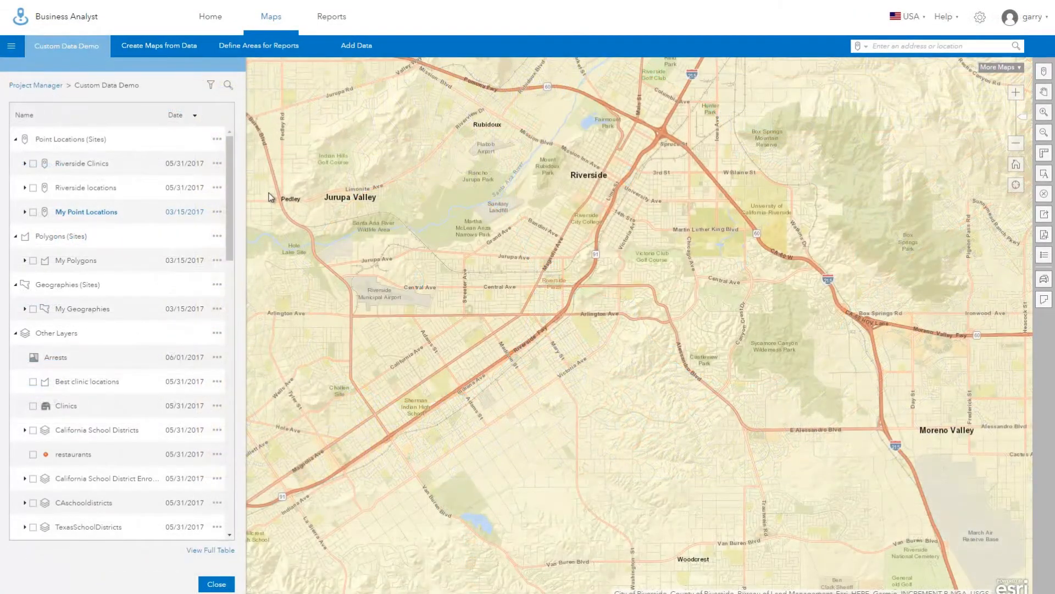
Show Riverside Clinics sites and start a suitability analysis from the features on the map.
left_click(80, 163)
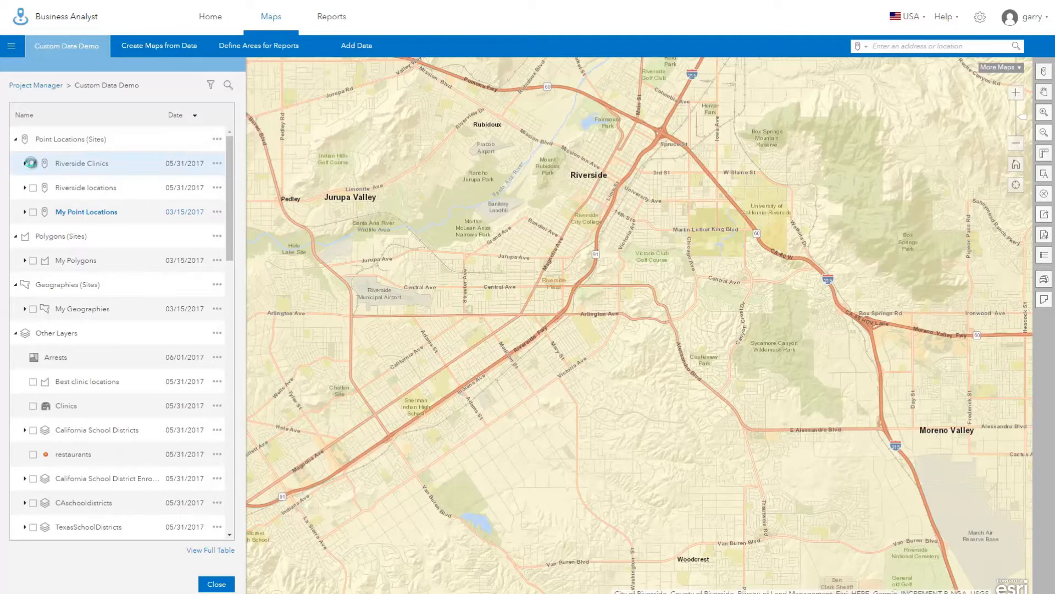
left_click(26, 163)
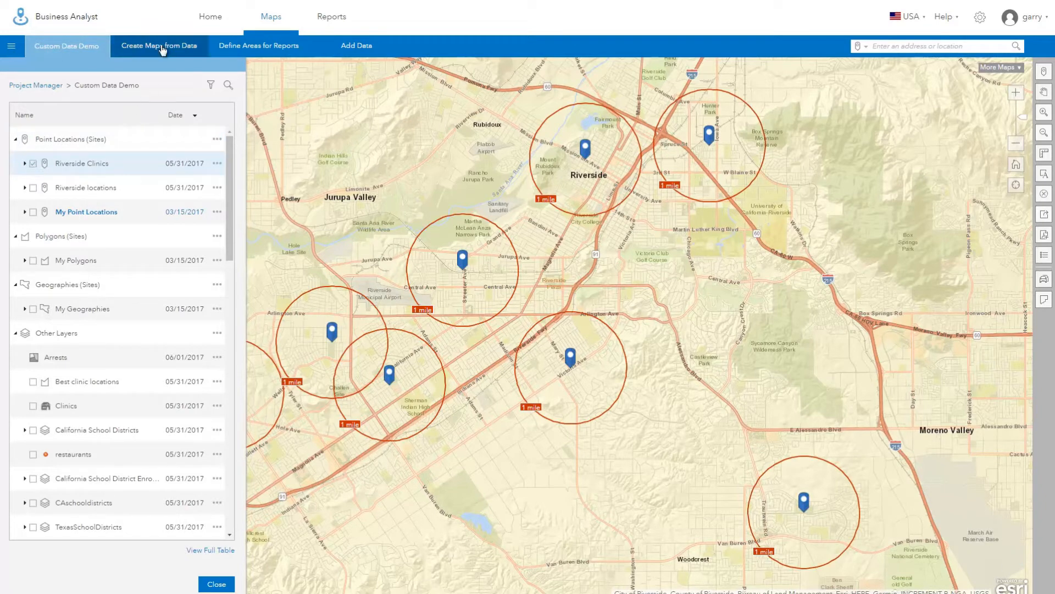
left_click(159, 45)
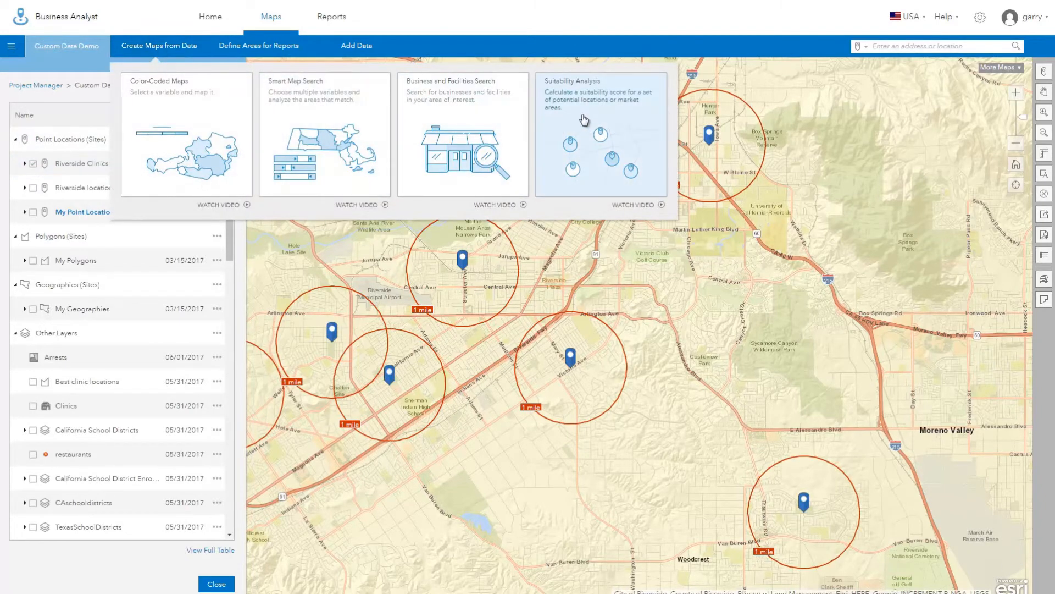
left_click(600, 134)
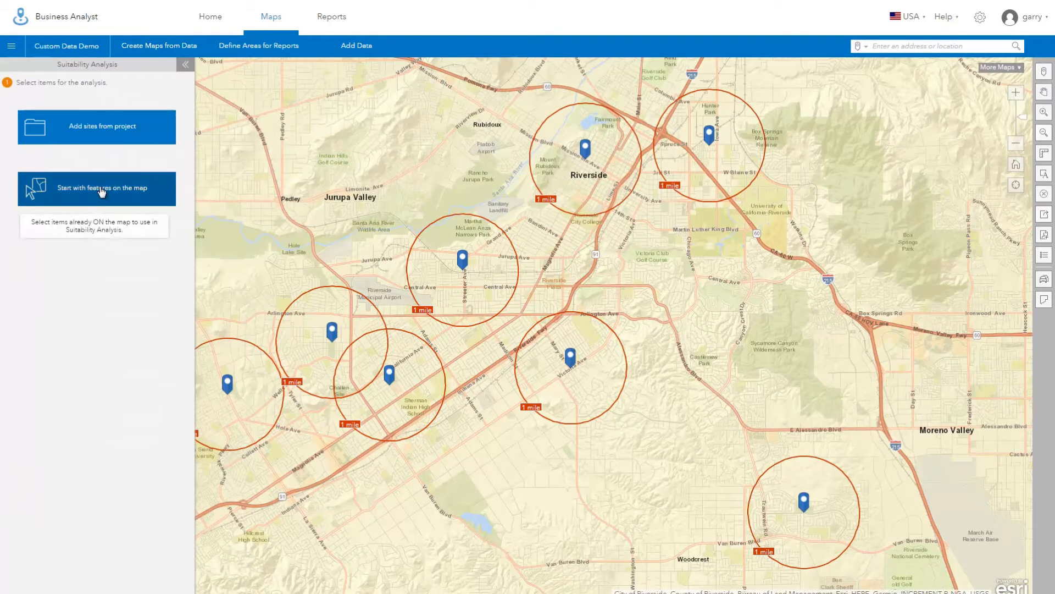
left_click(97, 188)
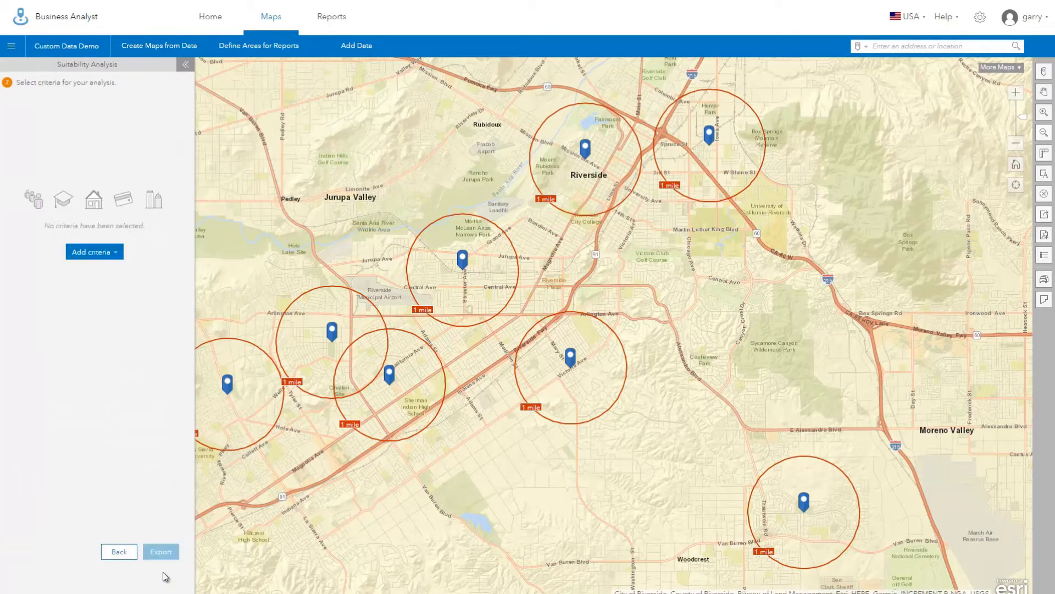
Recall the saved My Criteria 1 and apply it to the new analysis.
left_click(94, 252)
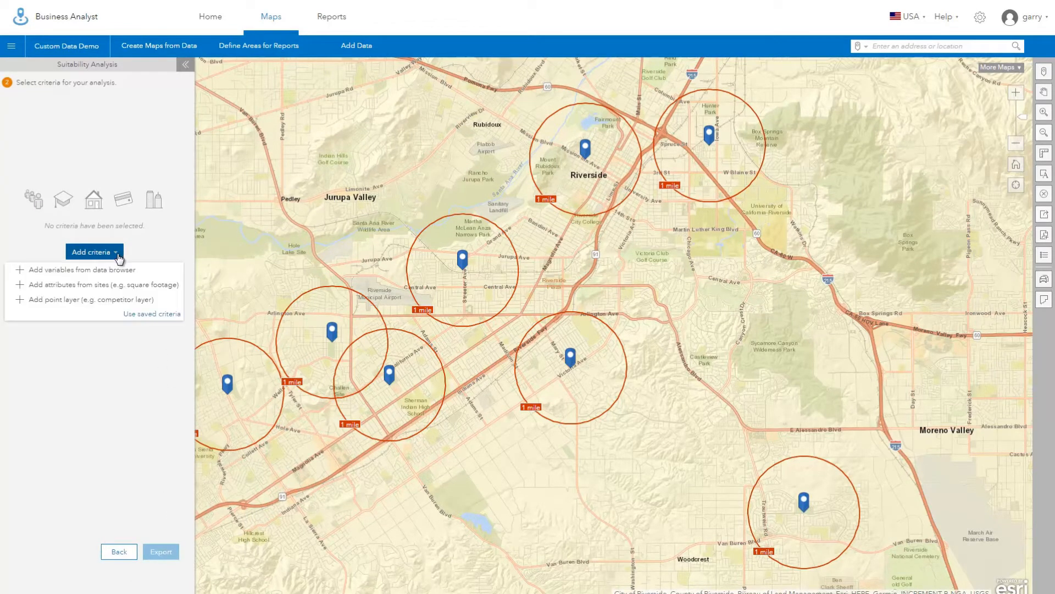
left_click(150, 314)
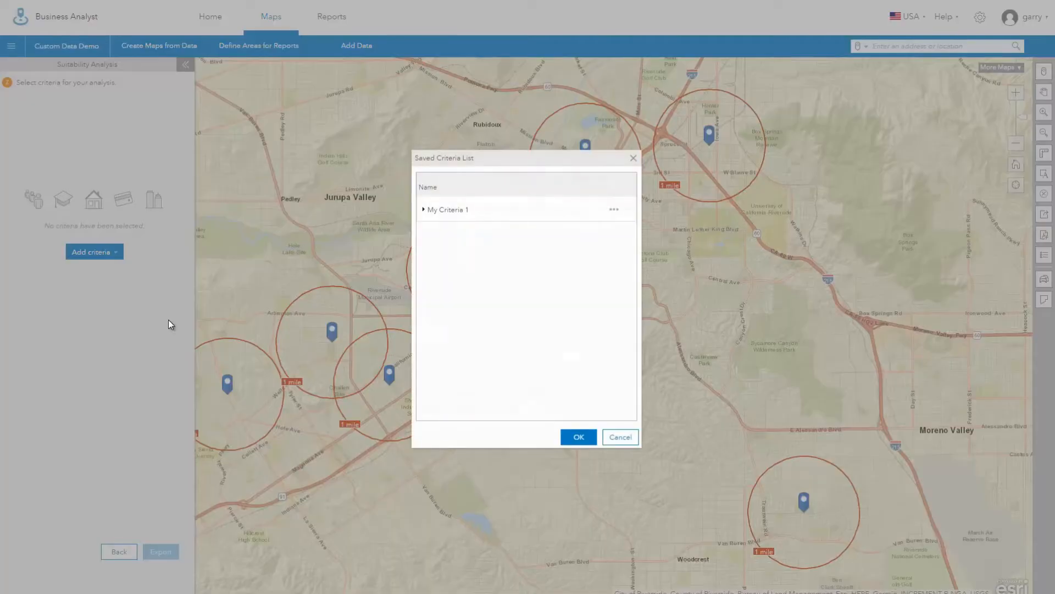
left_click(424, 209)
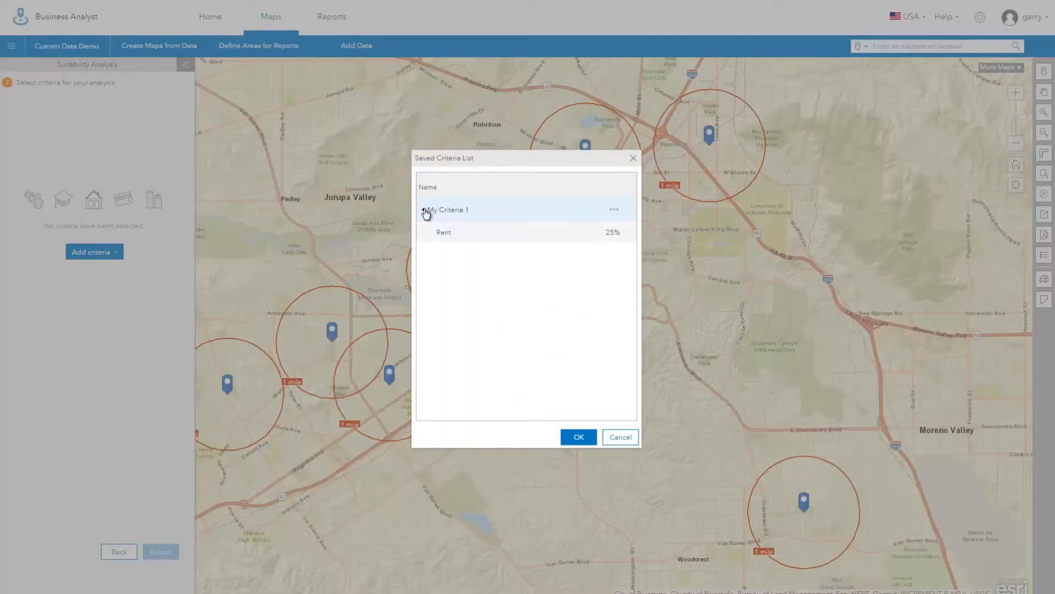
left_click(446, 209)
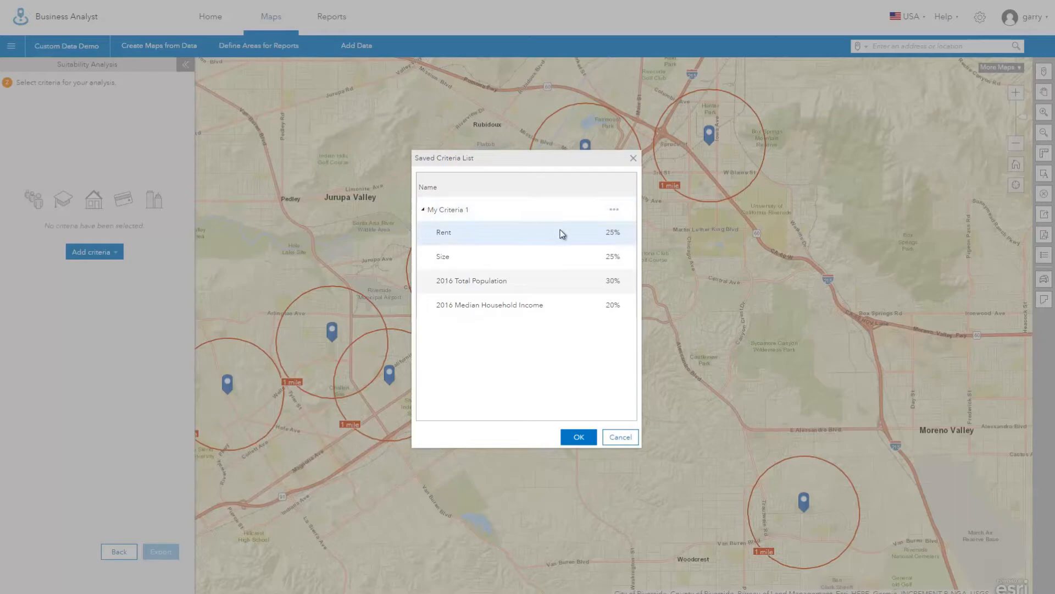
left_click(614, 209)
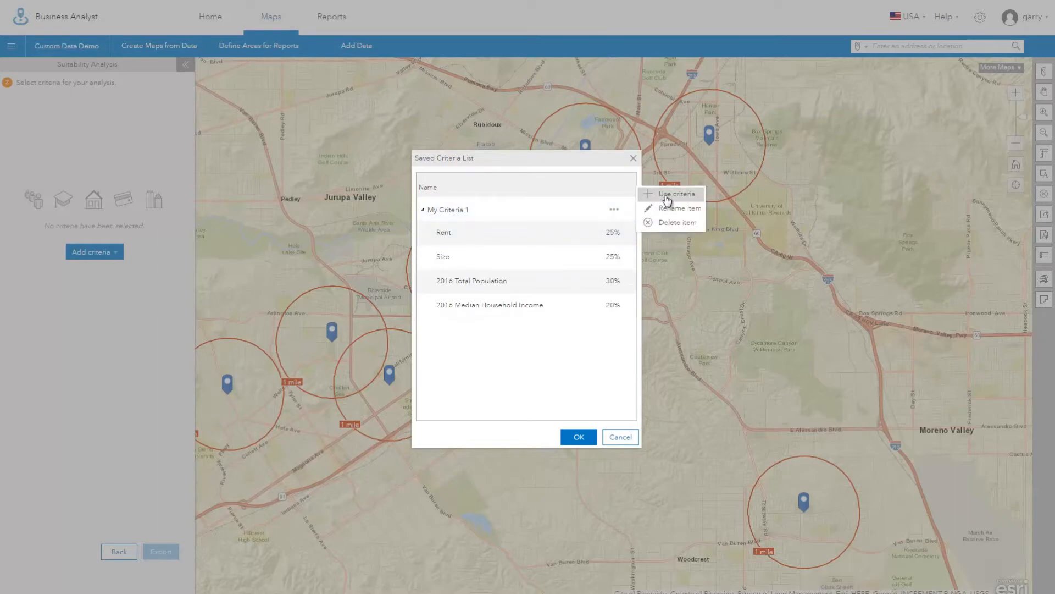
left_click(677, 193)
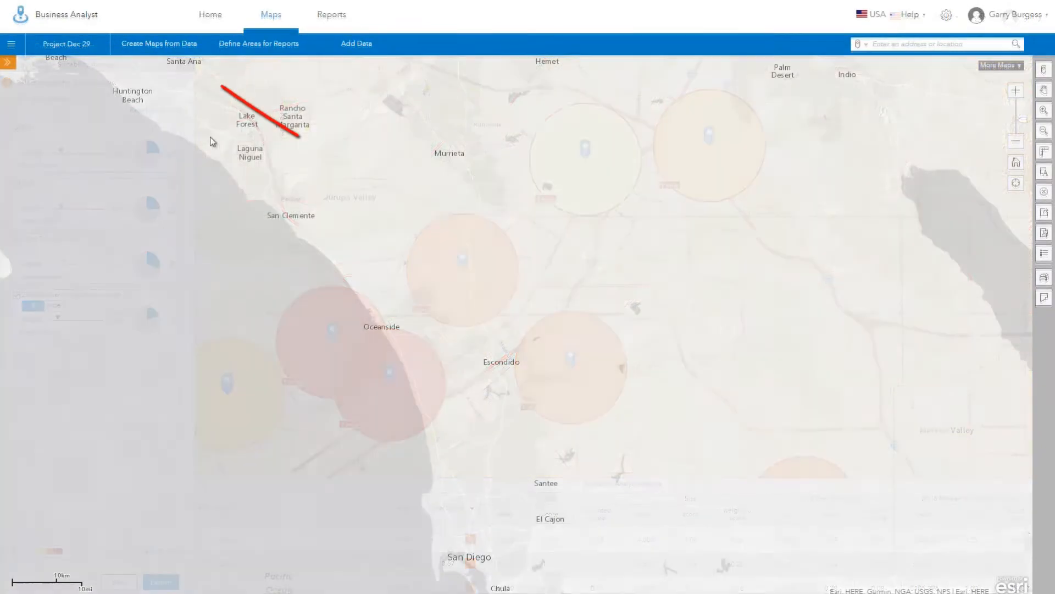
Create a color-coded map of 2016-2021 population annual growth rate by ZIP code.
left_click(158, 42)
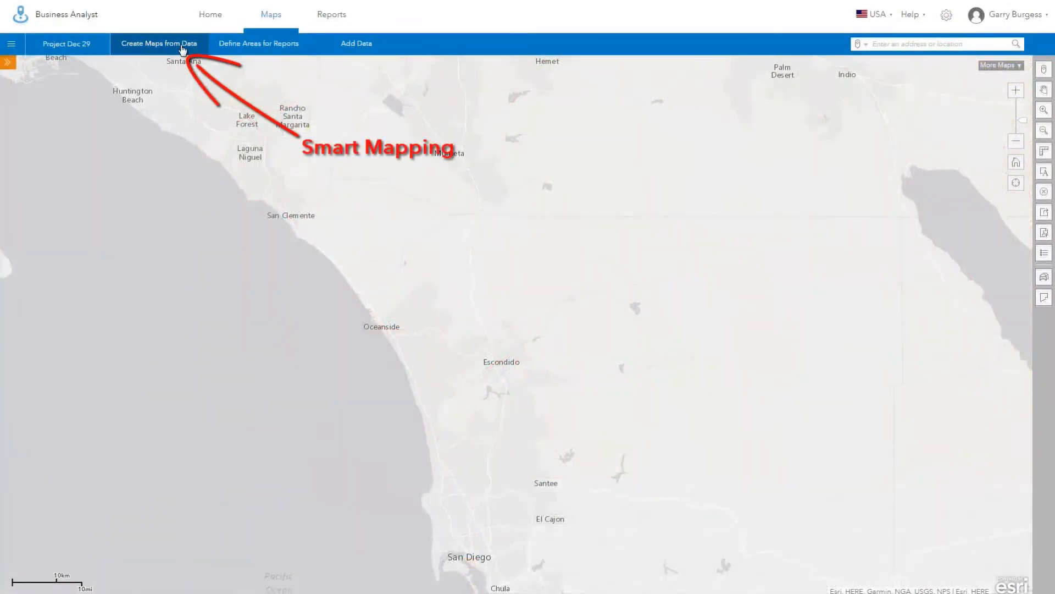
left_click(158, 43)
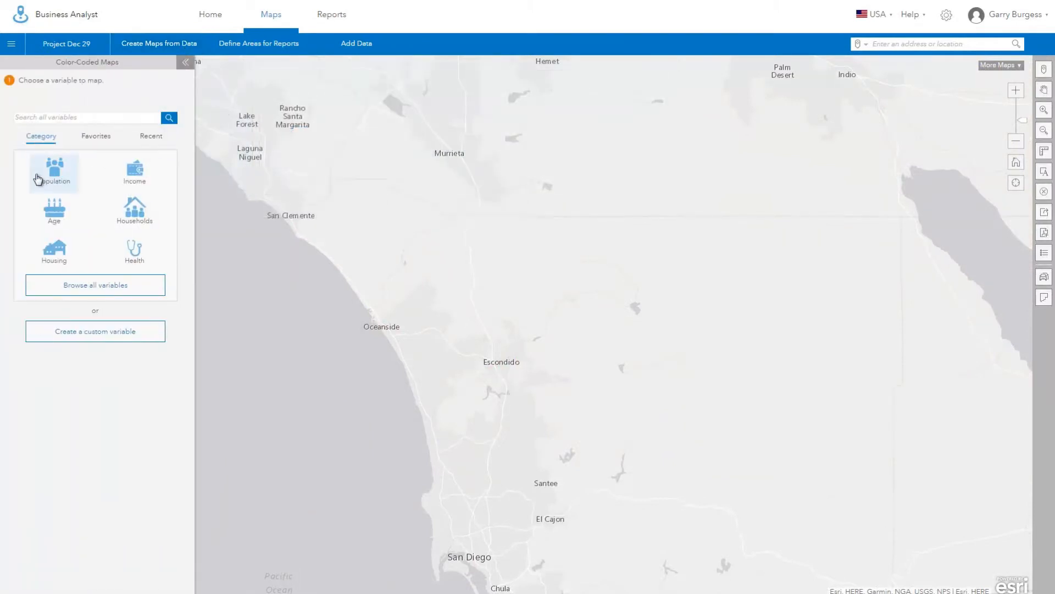
left_click(54, 172)
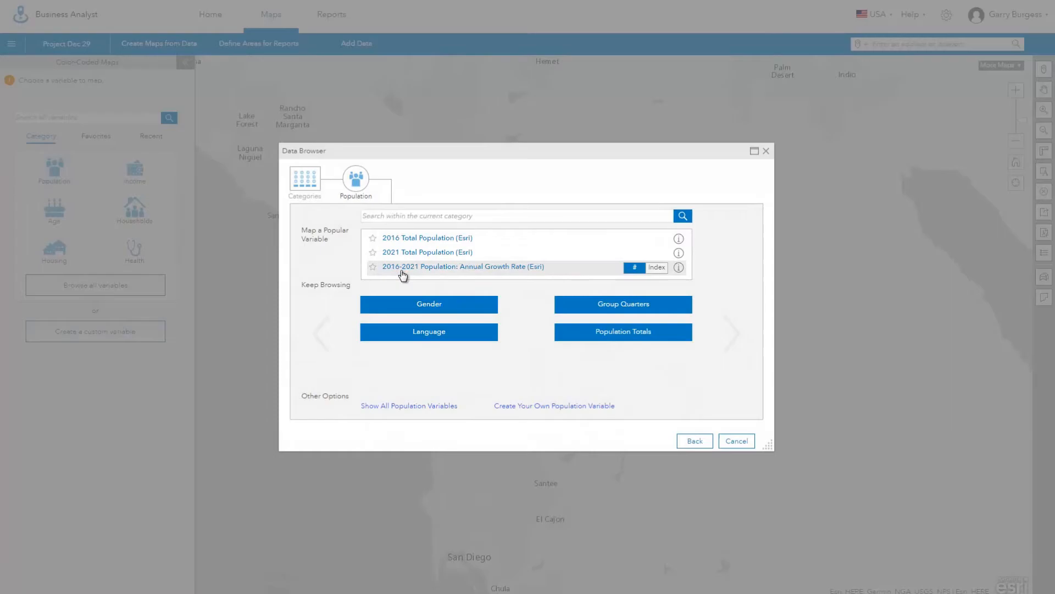
left_click(463, 266)
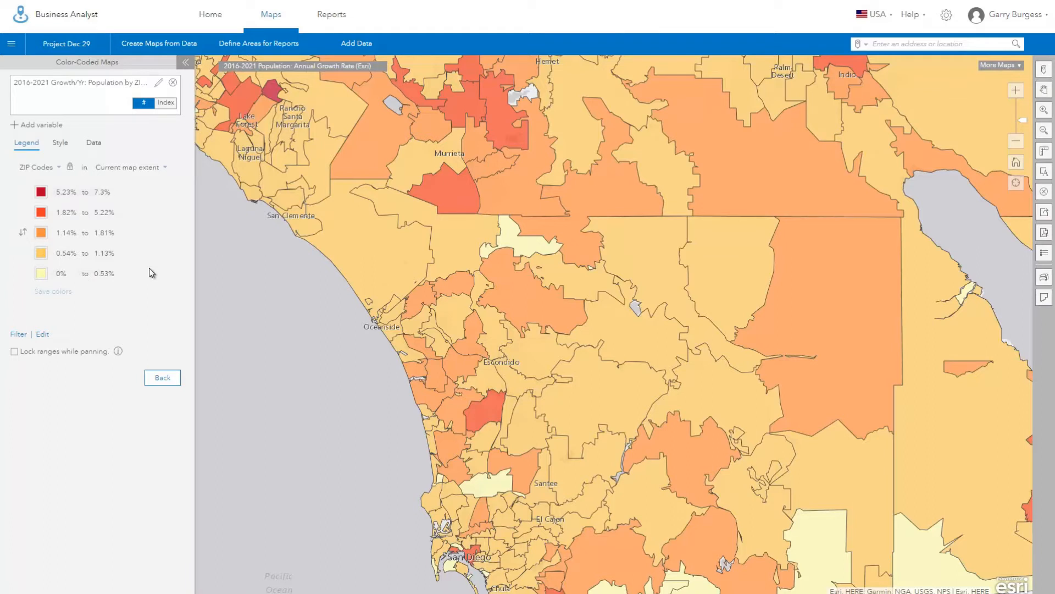
Switch to Counts and Amounts (Size), add 2016 Median Household Income, and view the two-variable legend.
left_click(59, 142)
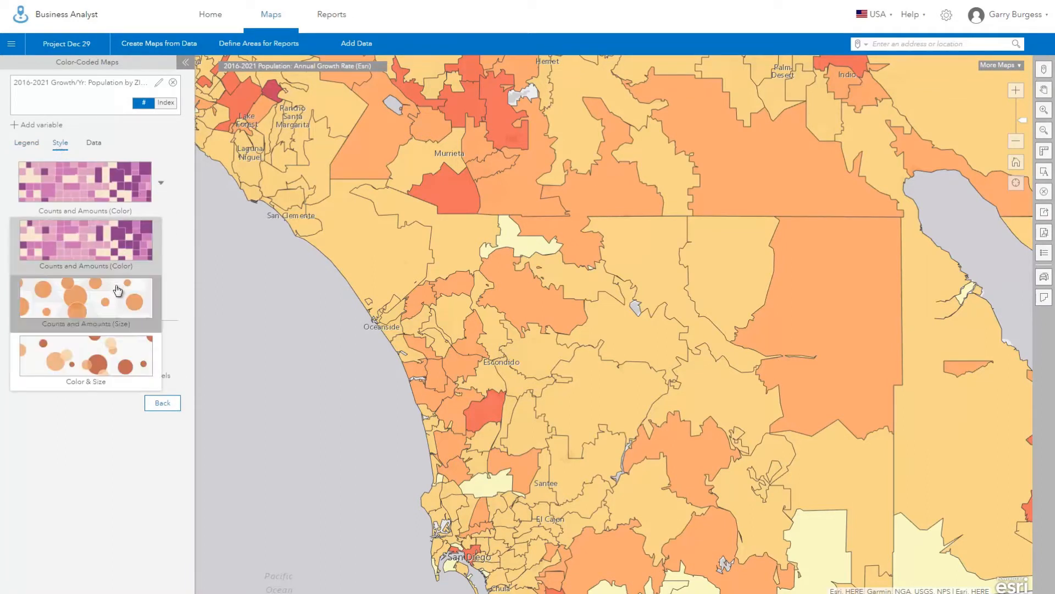
left_click(84, 298)
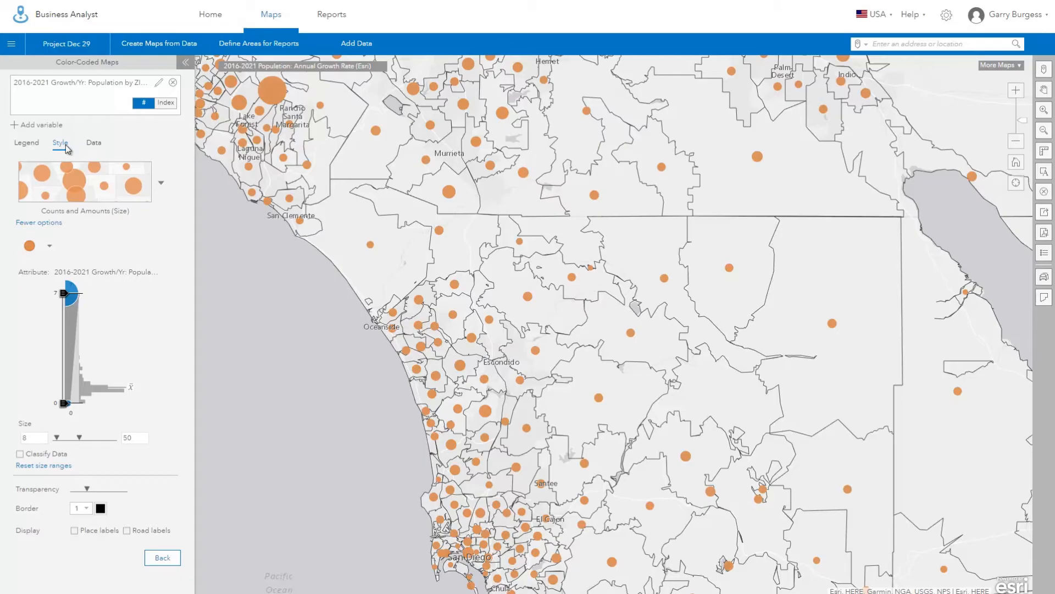
left_click(40, 125)
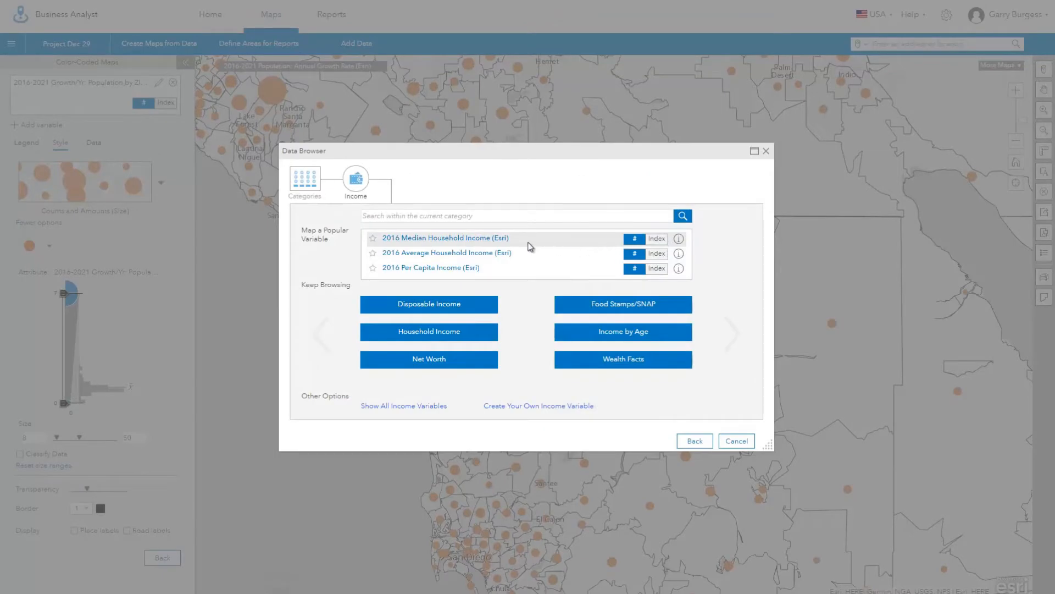
left_click(446, 237)
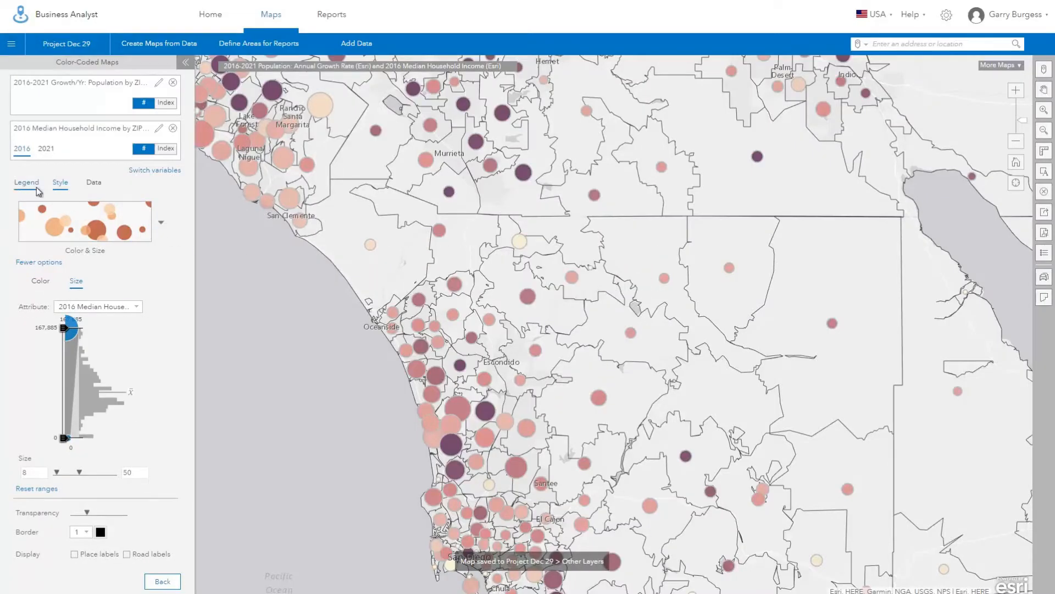
left_click(27, 182)
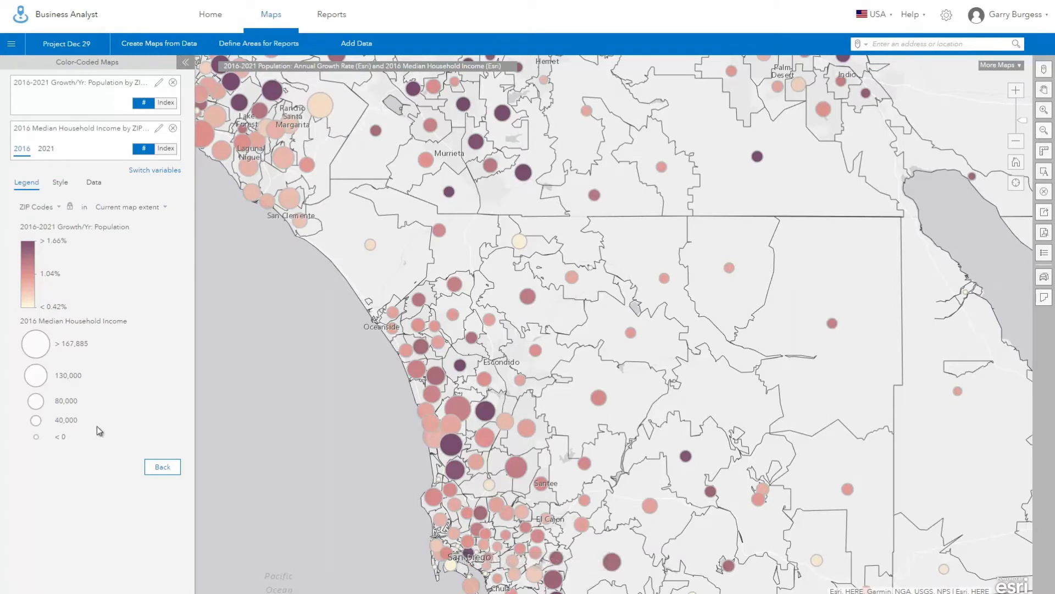
mouse_move(316, 426)
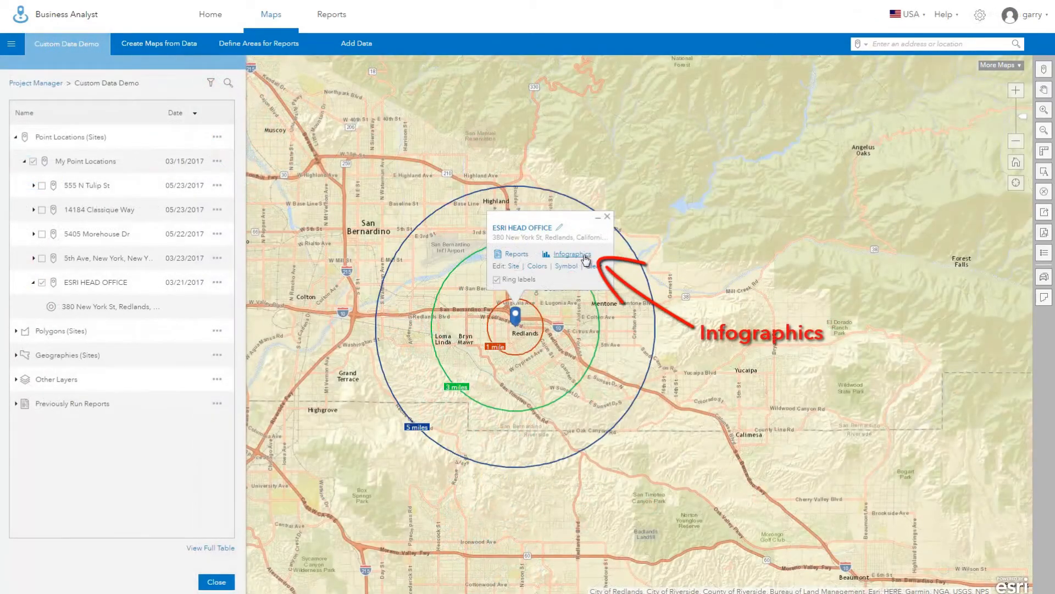
View the ESRI HEAD OFFICE infographic for a 3-mile ring at 150% size.
left_click(570, 254)
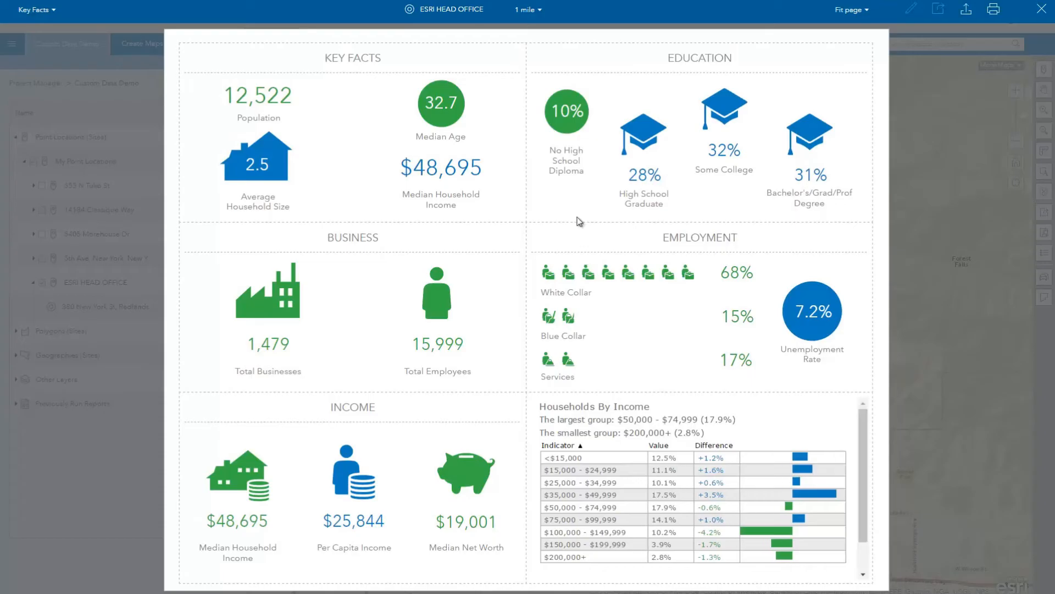
left_click(527, 10)
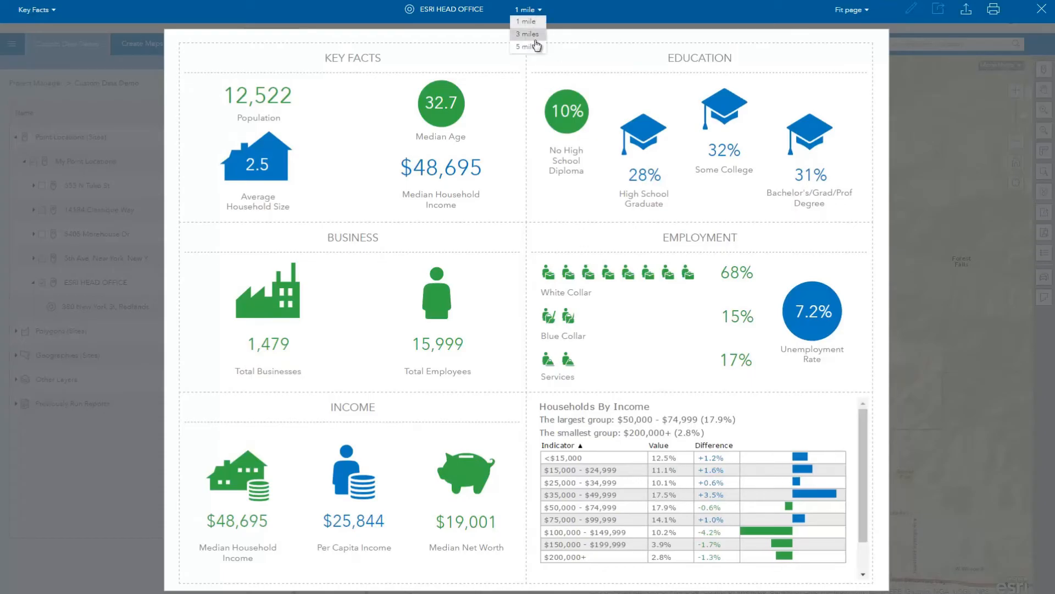
left_click(526, 34)
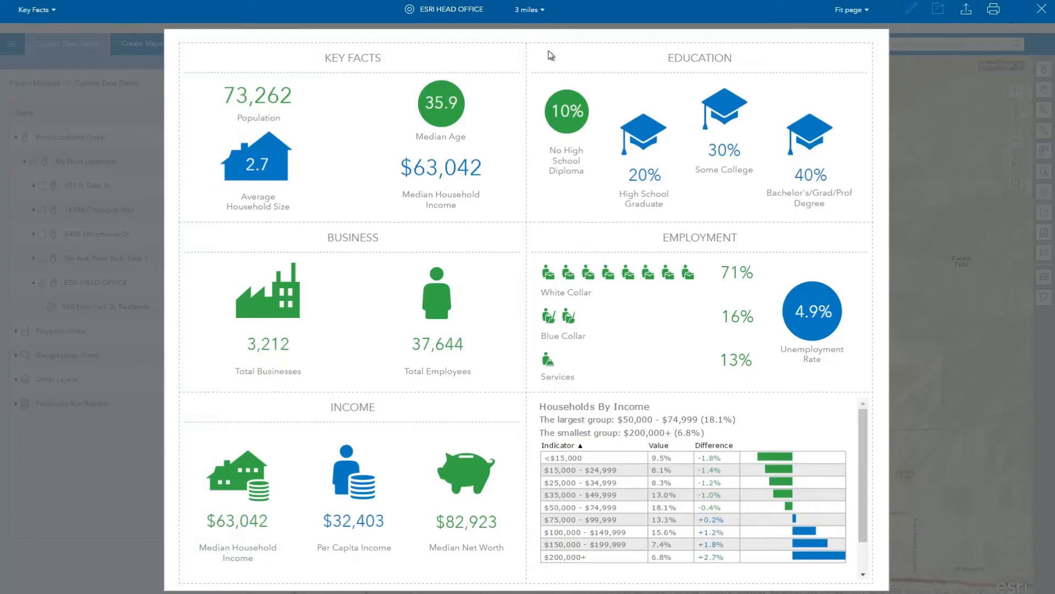
left_click(849, 10)
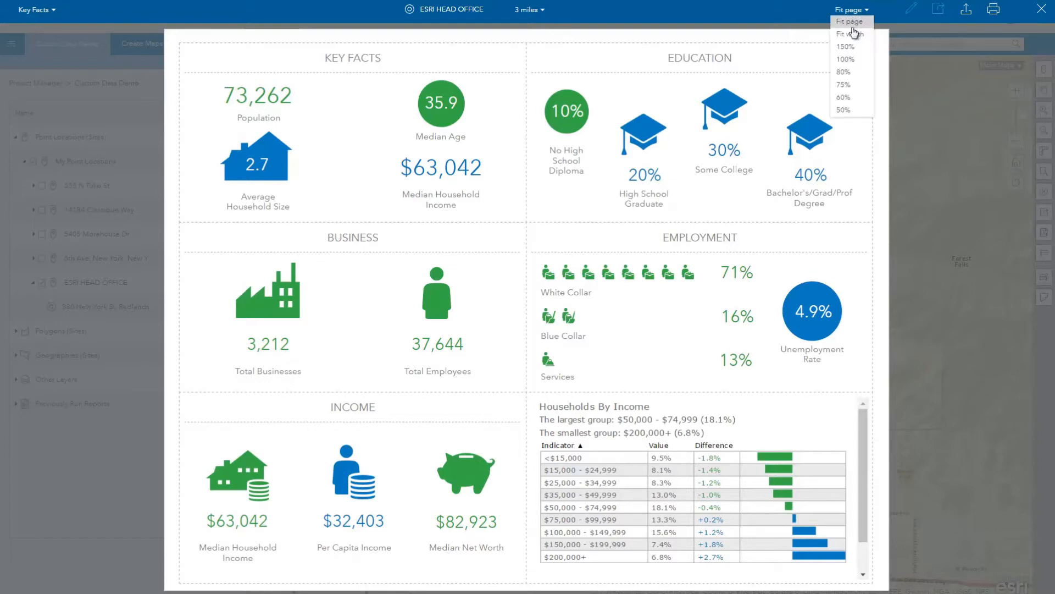
left_click(845, 46)
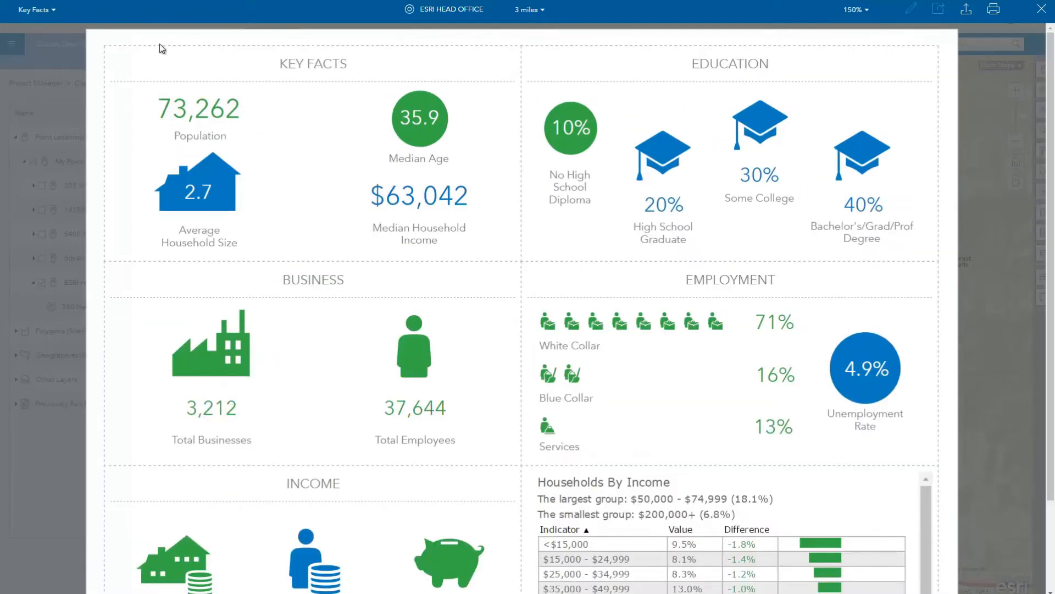
Switch to the Portrait Property Flyer, zoom its site map in twice and browse to the next photo.
left_click(34, 10)
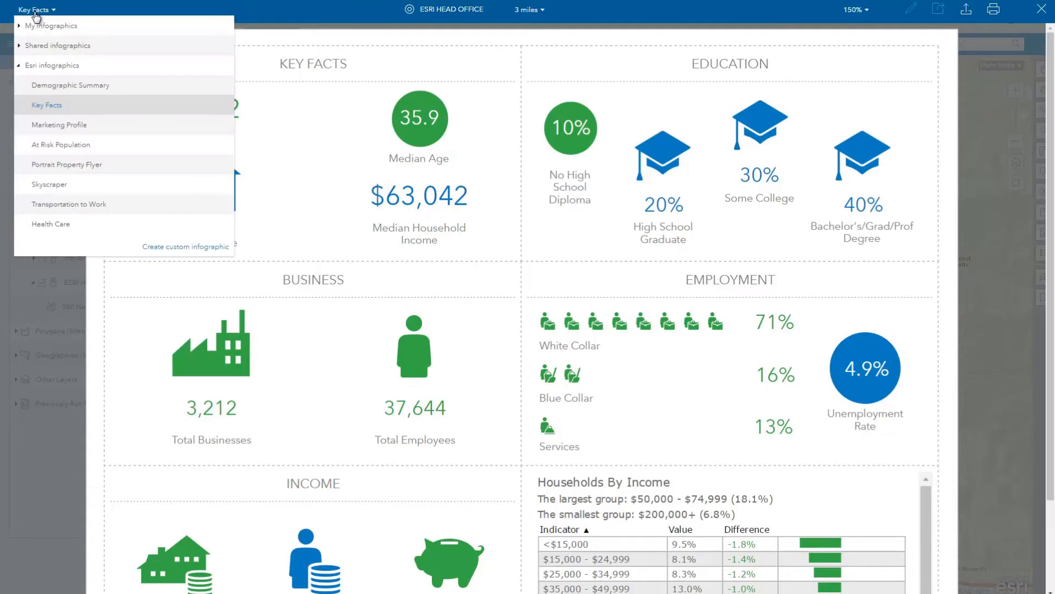
left_click(66, 164)
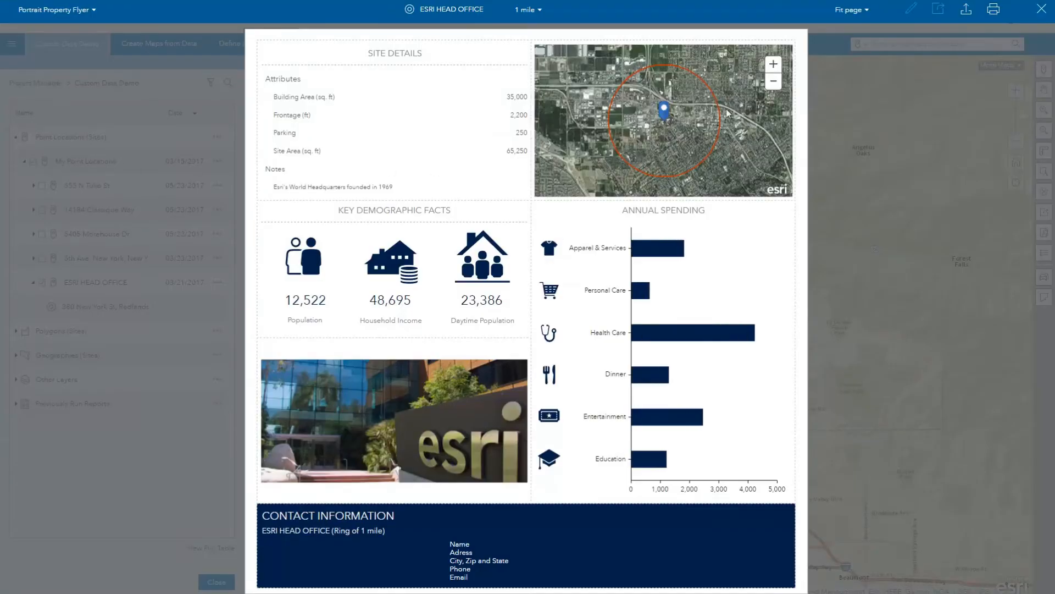
left_click(773, 64)
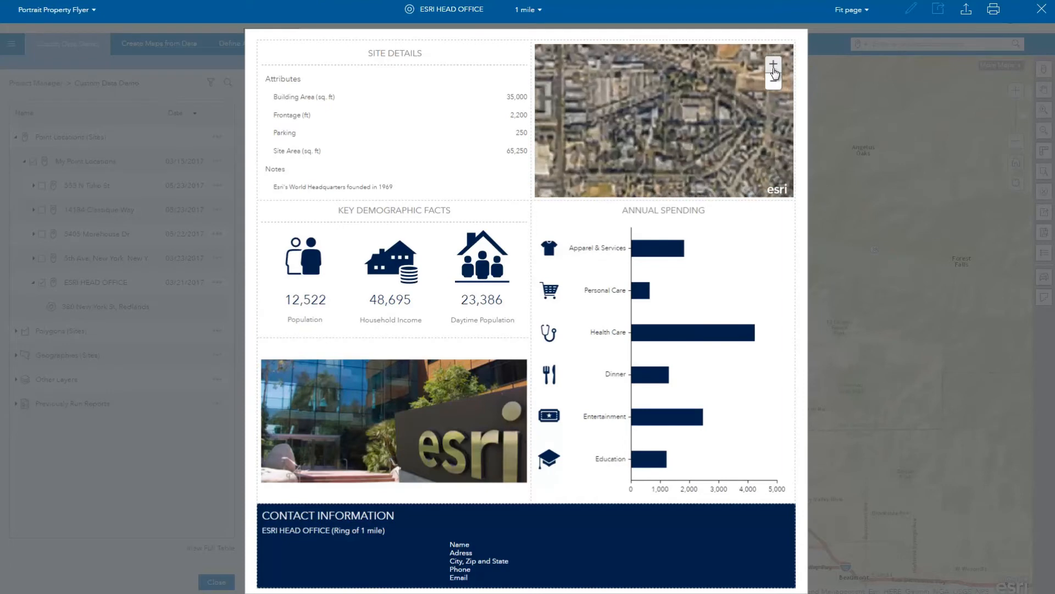
left_click(773, 80)
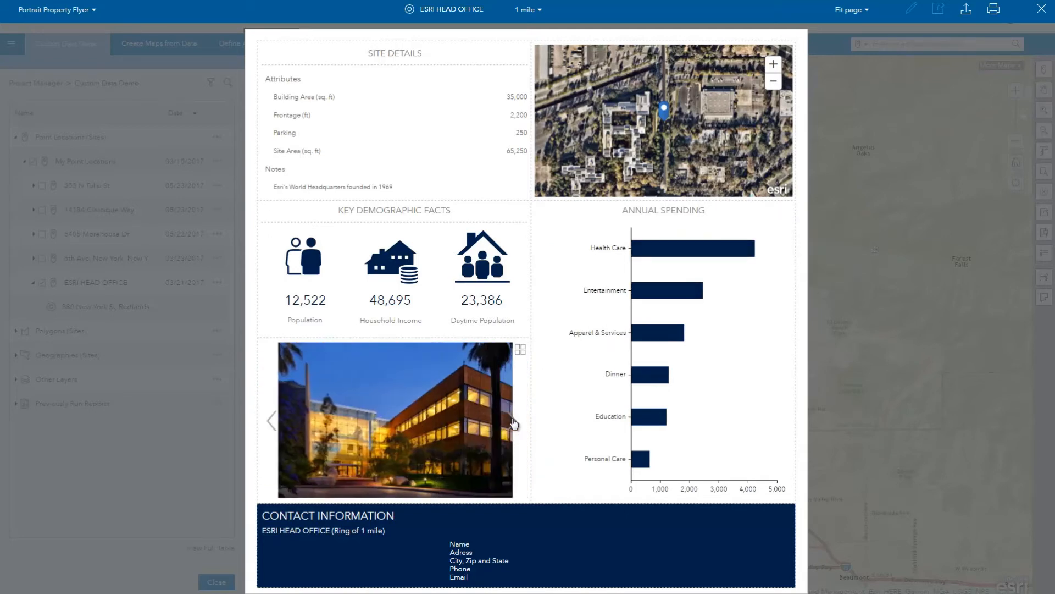
left_click(515, 421)
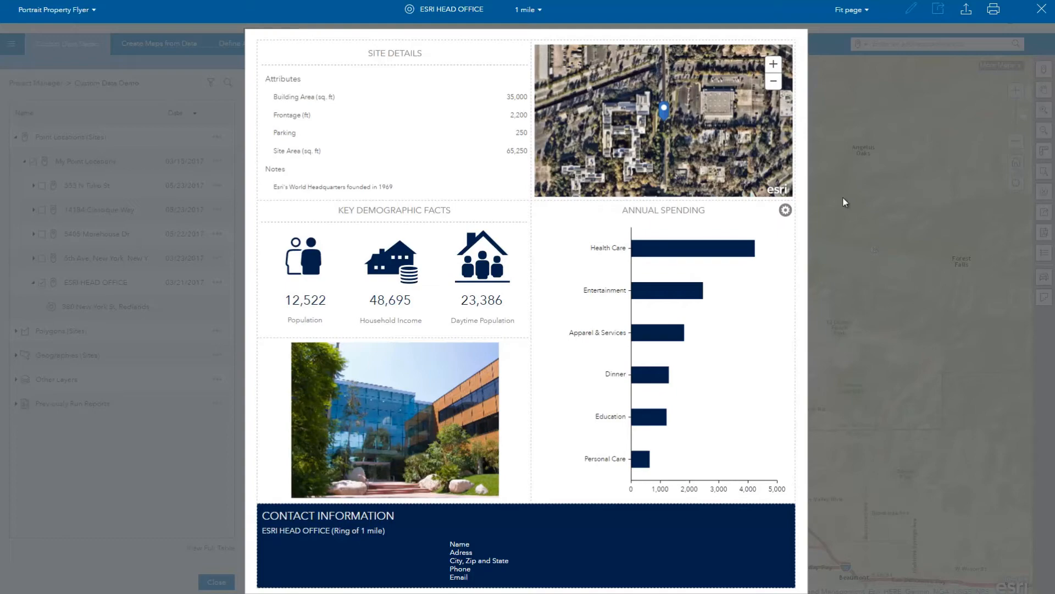
mouse_move(966, 10)
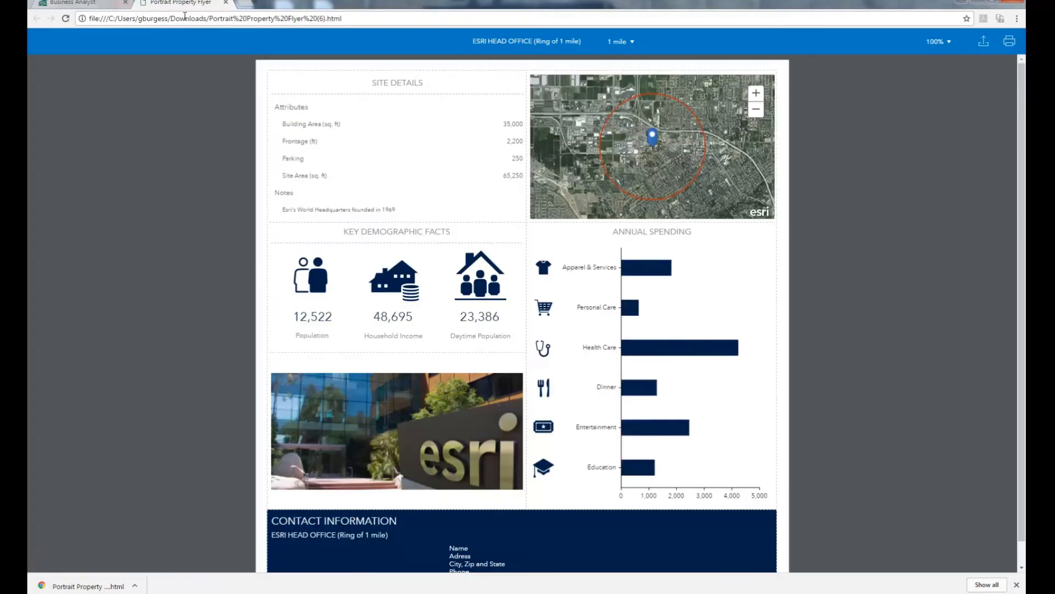
Zoom in three times on the exported flyer's embedded site map in Chrome.
left_click(755, 92)
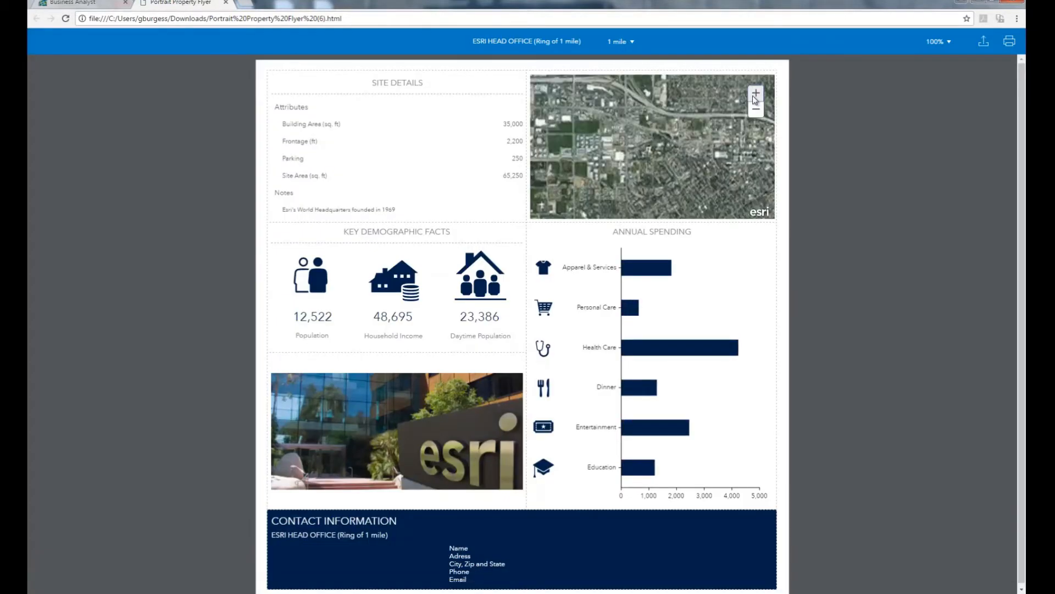
left_click(756, 93)
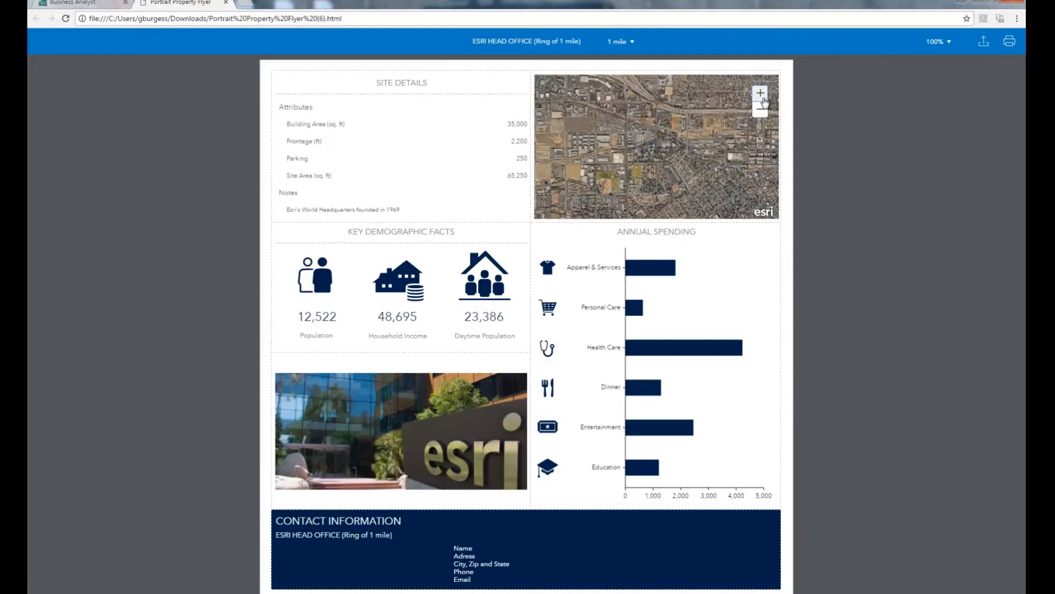
left_click(760, 92)
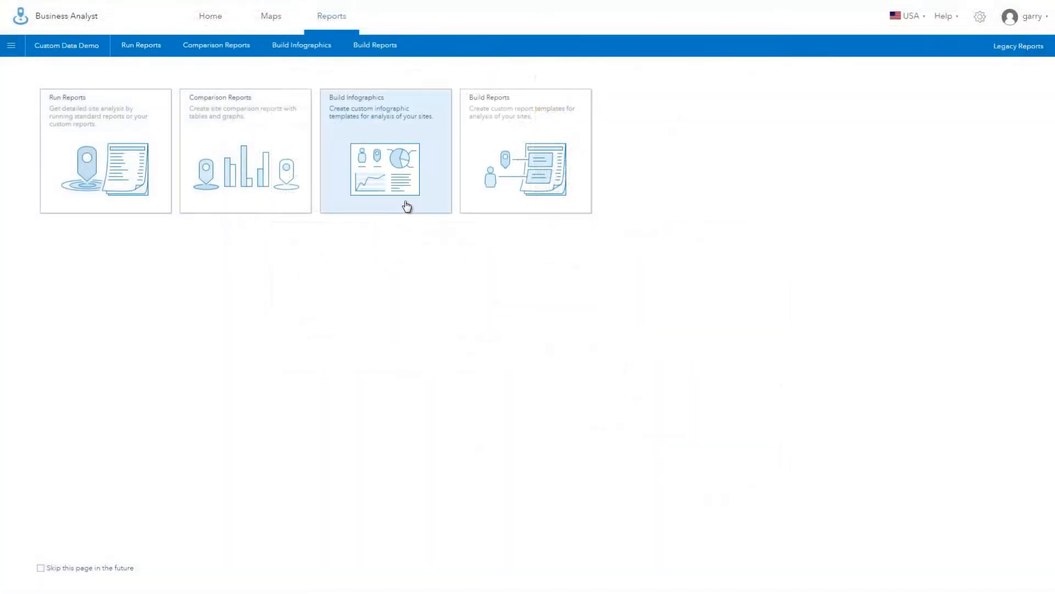
Preview the Skyscraper Esri template, then open the blank '2 3 3 - One large top panel' layout.
left_click(385, 151)
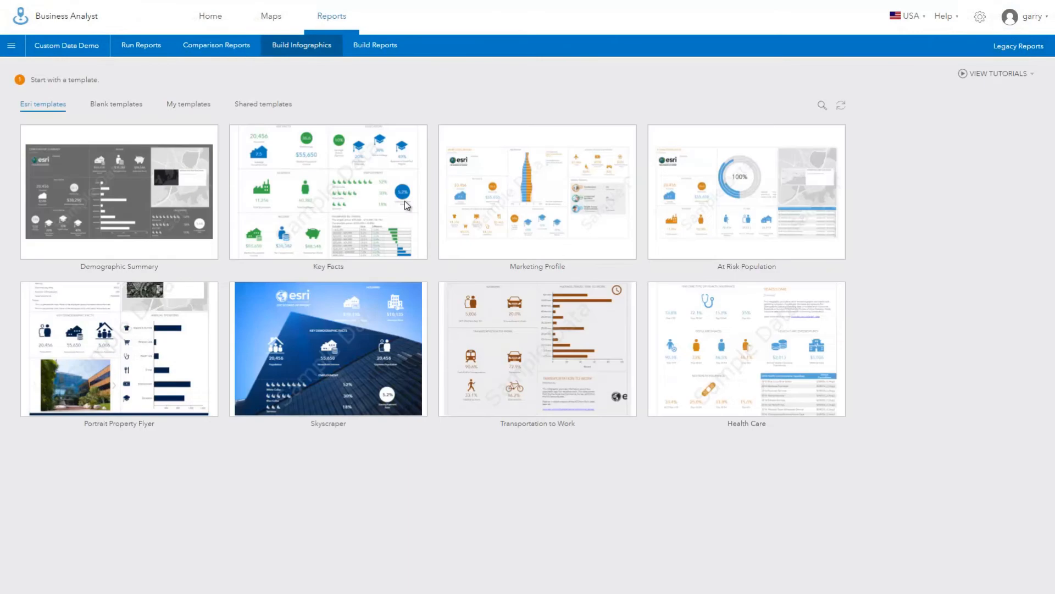
mouse_move(518, 461)
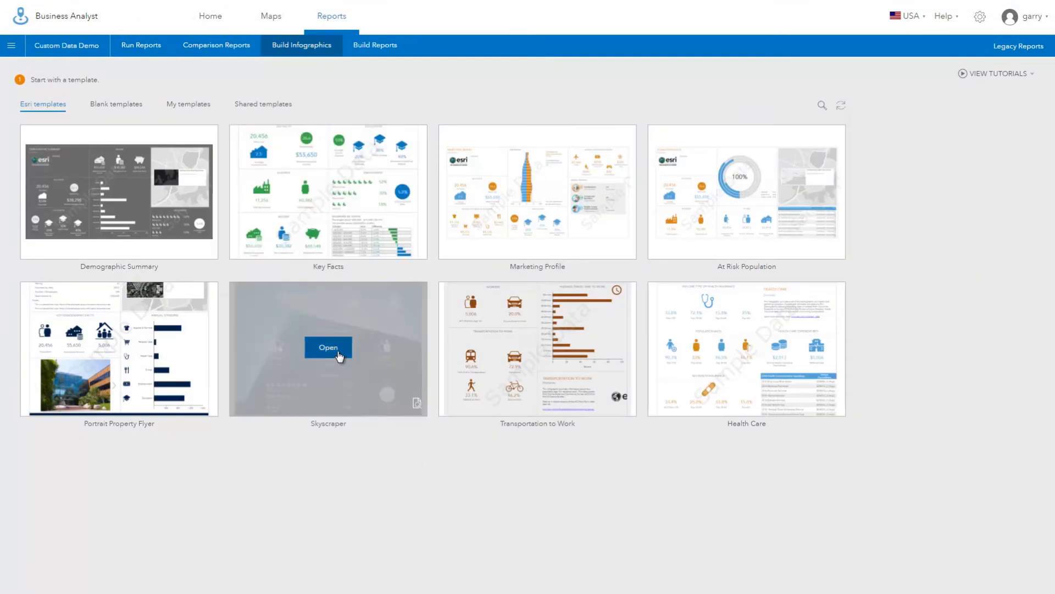
left_click(328, 347)
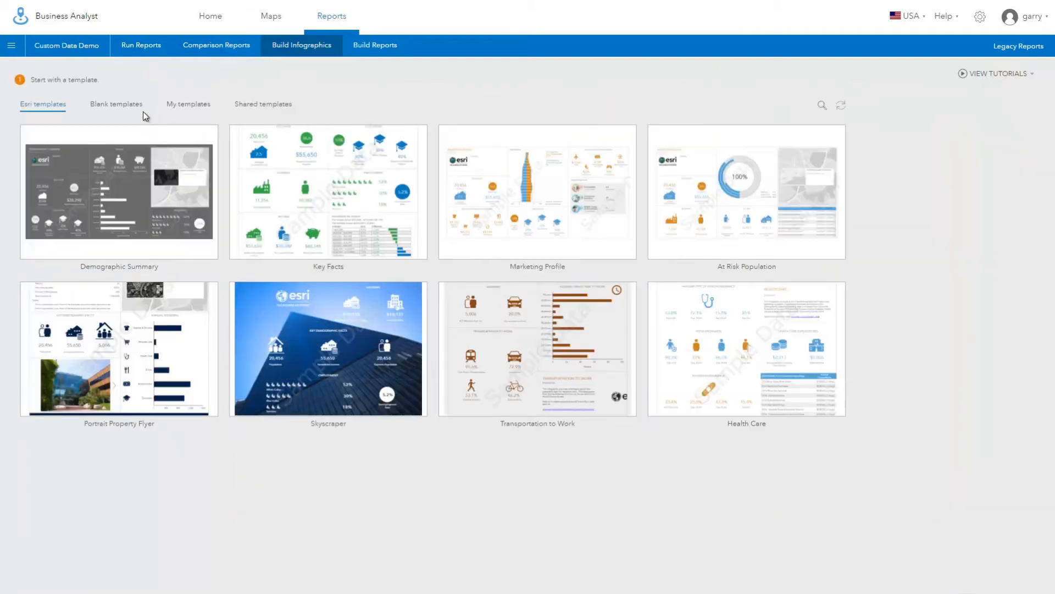
left_click(116, 103)
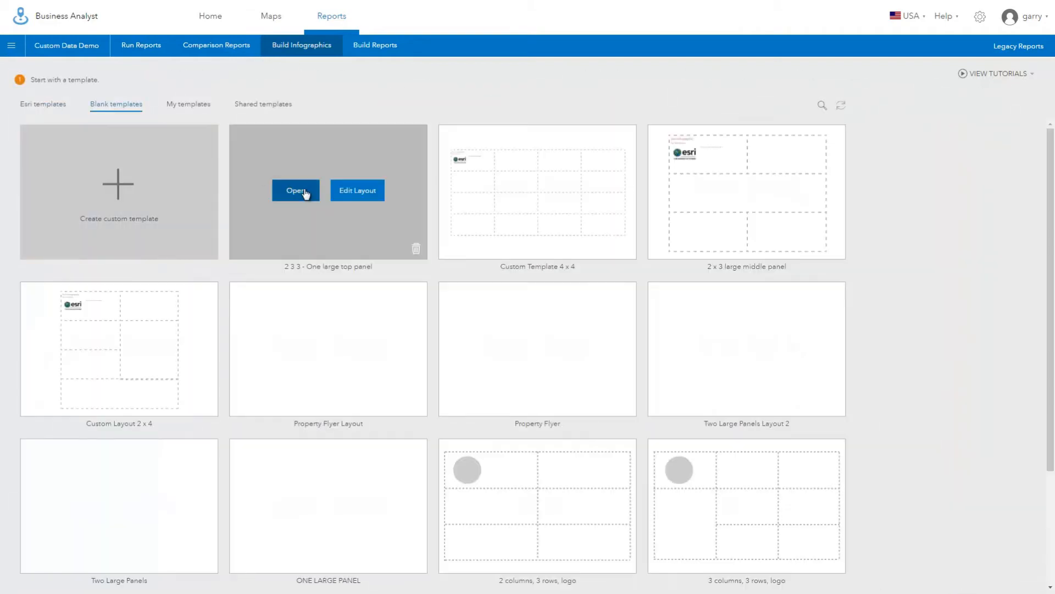
left_click(295, 190)
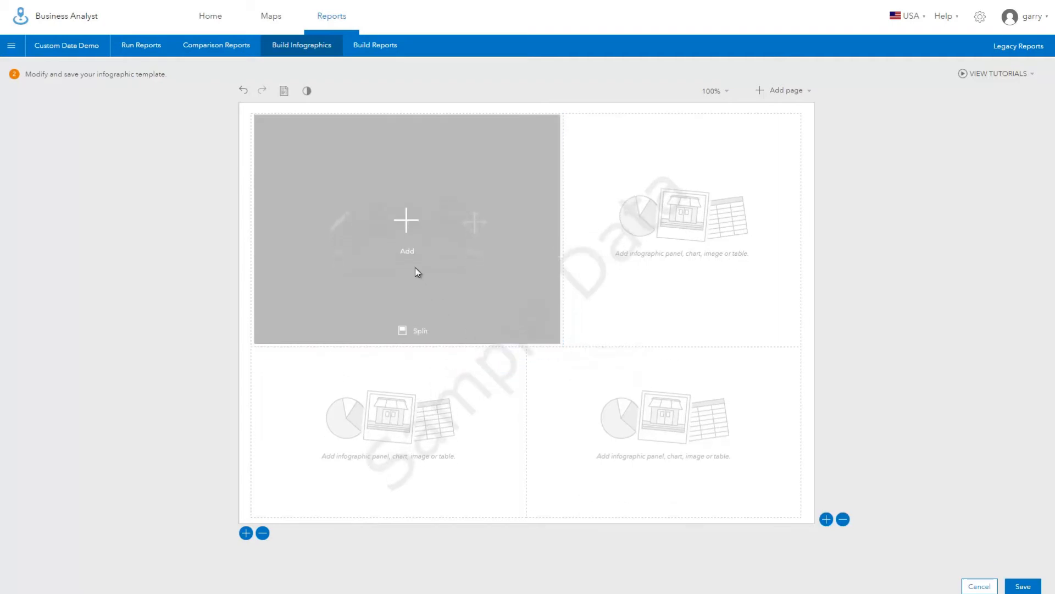
Insert a map into the large panel and bring up the element chooser for the top-right panel.
left_click(406, 220)
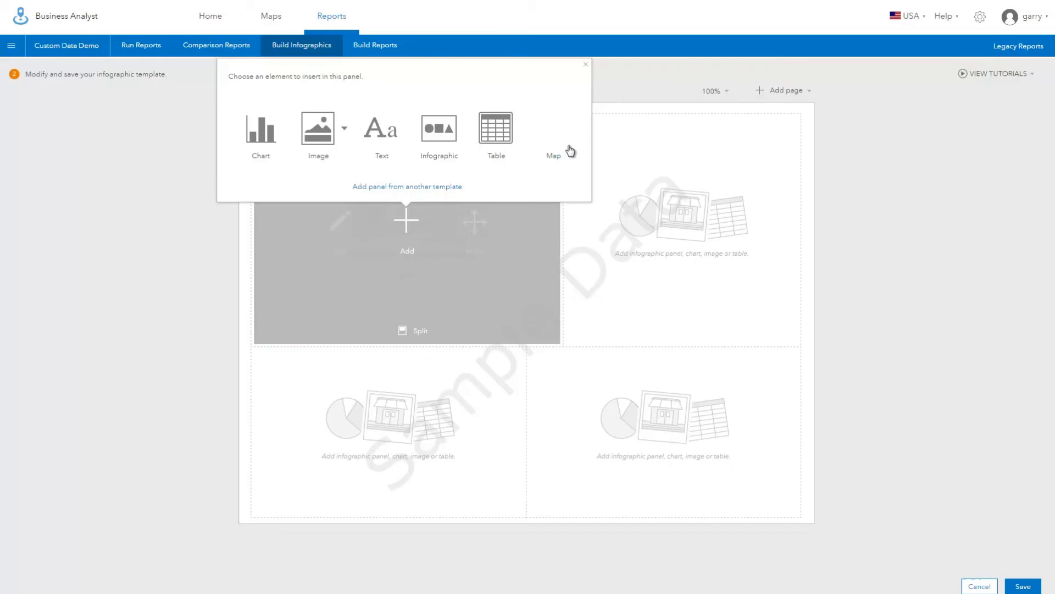
left_click(553, 135)
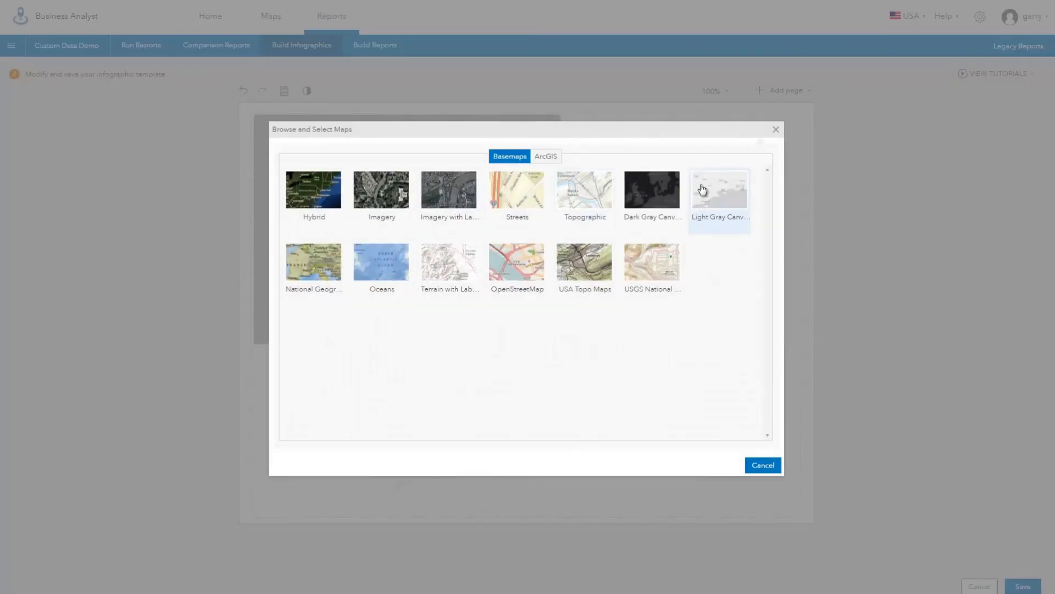
left_click(719, 189)
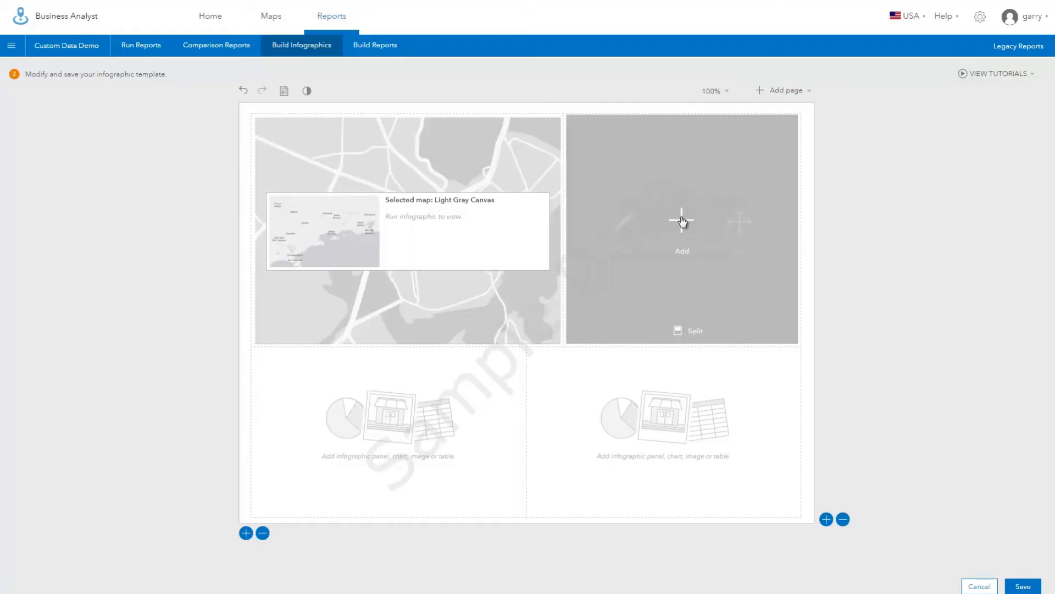
left_click(682, 221)
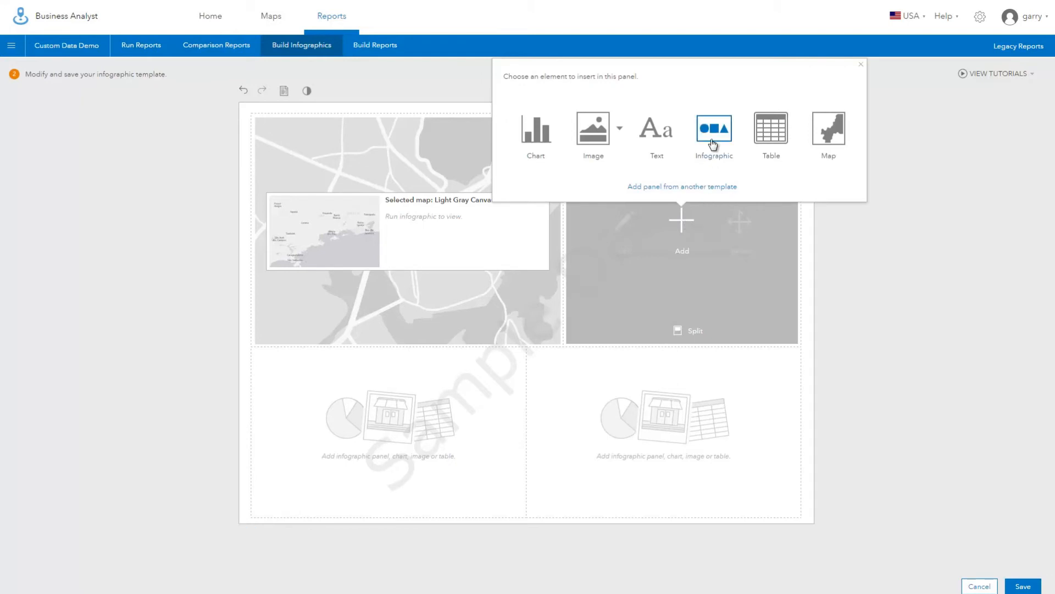
Start a custom infographic panel with the 2016 Population Age 5-9 count and percentage variables.
left_click(712, 128)
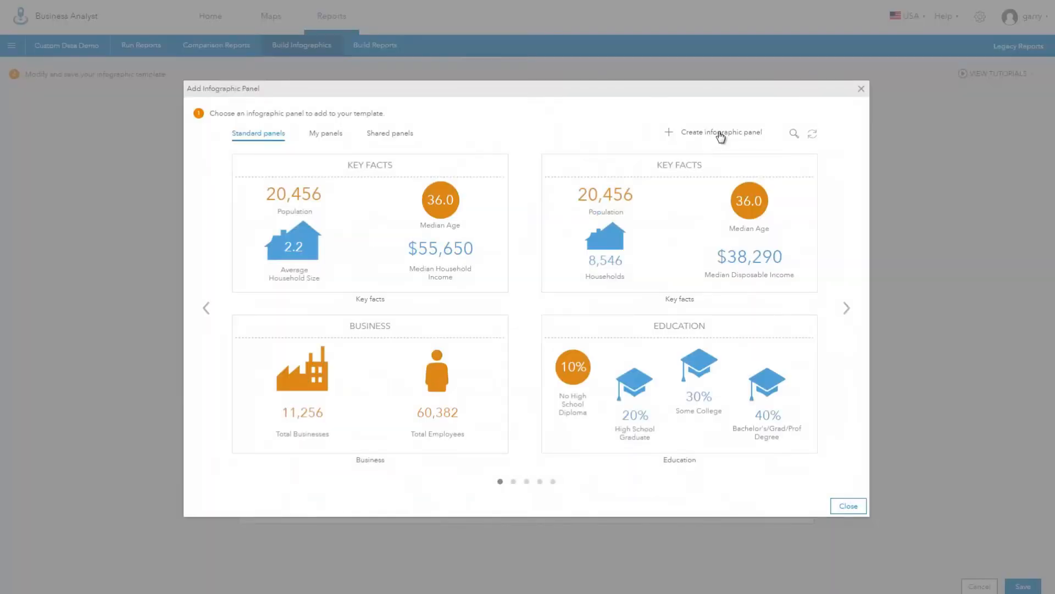
left_click(720, 132)
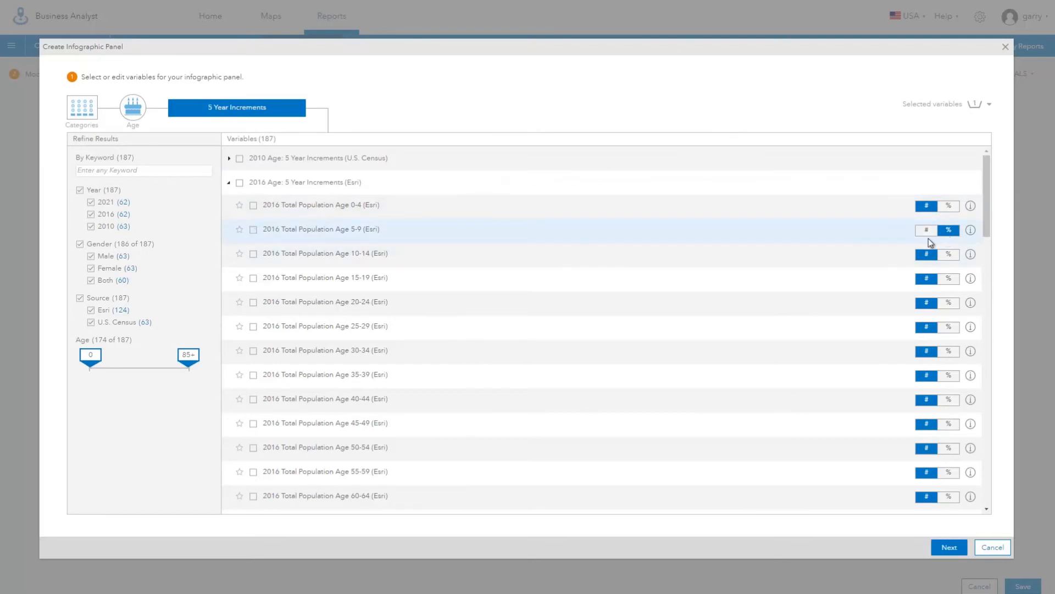
left_click(253, 230)
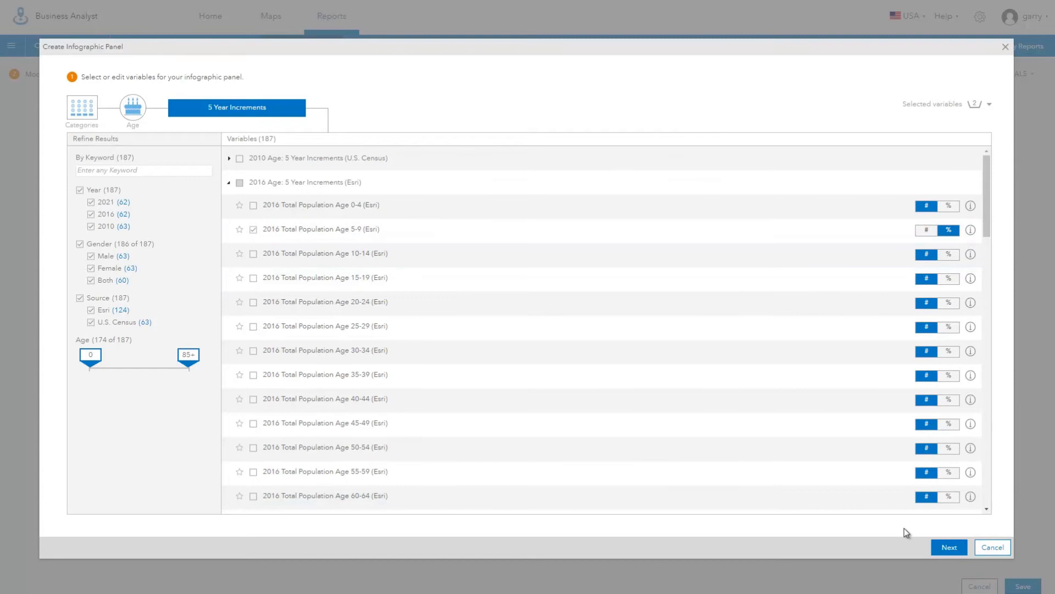
left_click(948, 546)
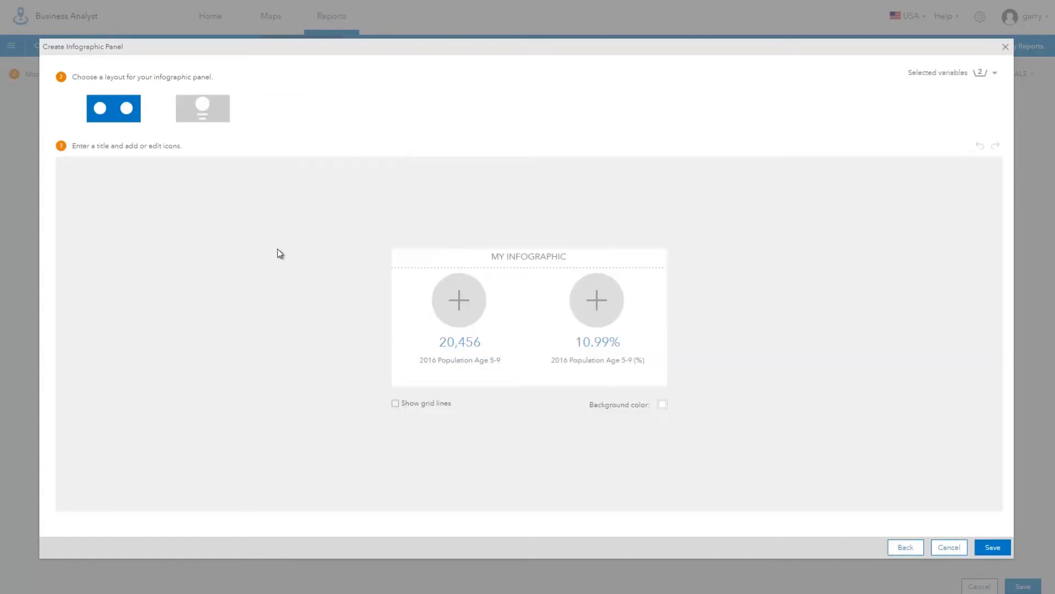
Give the panel a stacked layout, a People icon and the title CHILDREN, and save it to the template.
left_click(203, 109)
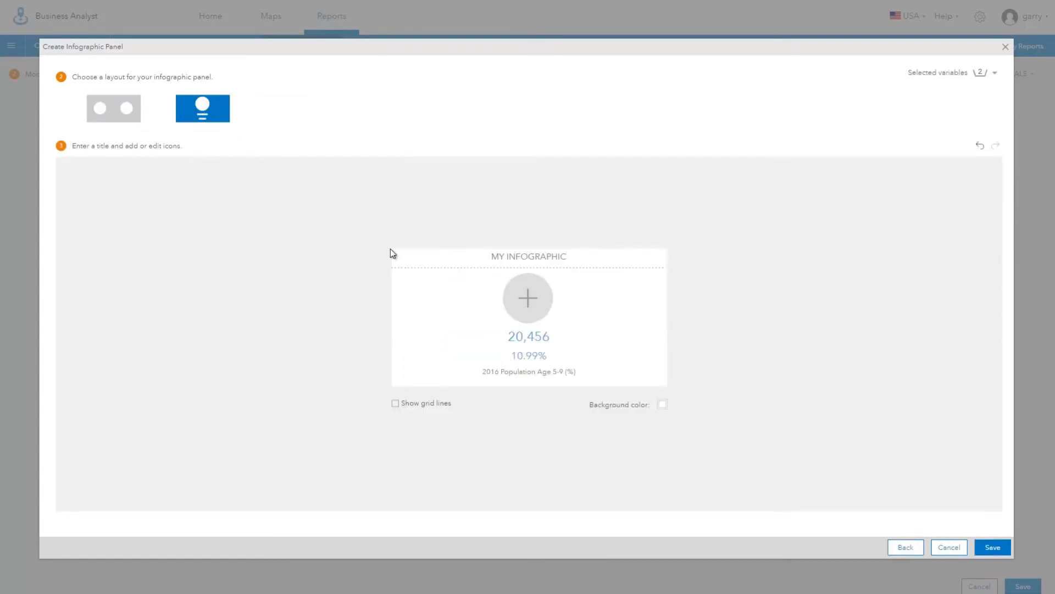
left_click(527, 298)
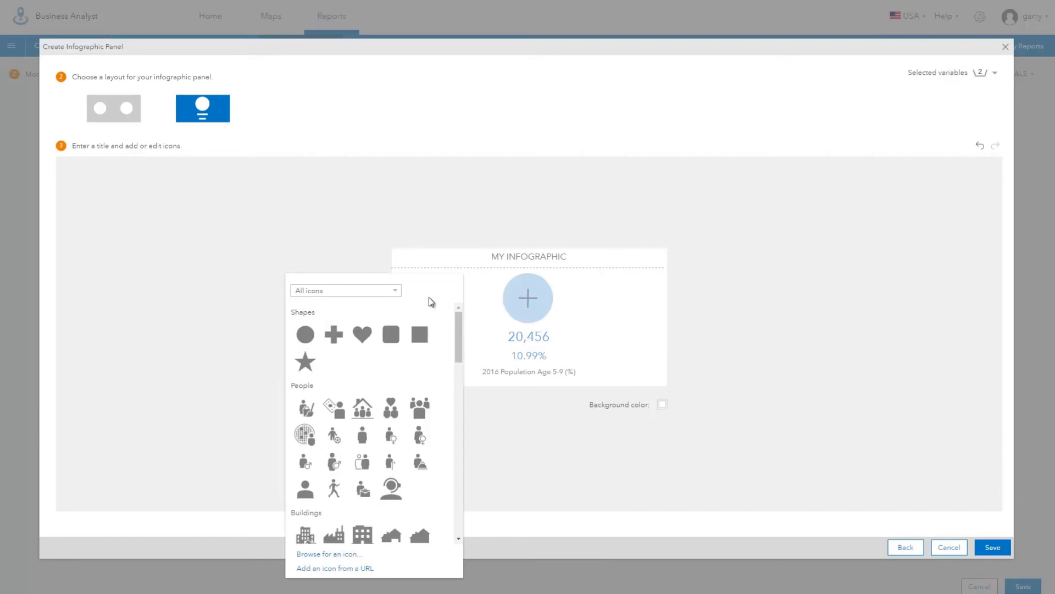
left_click(344, 290)
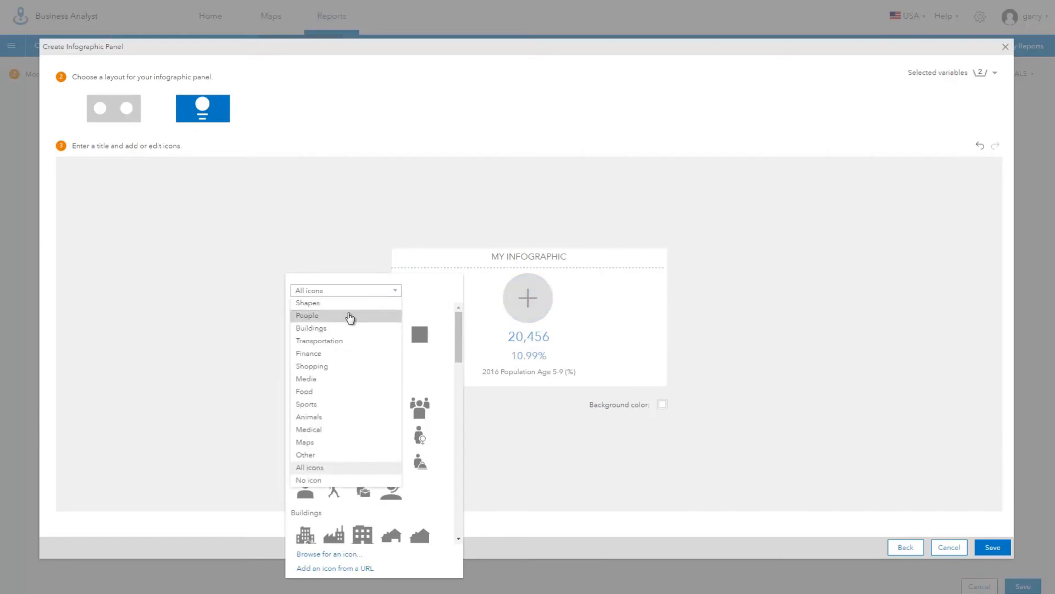
left_click(307, 315)
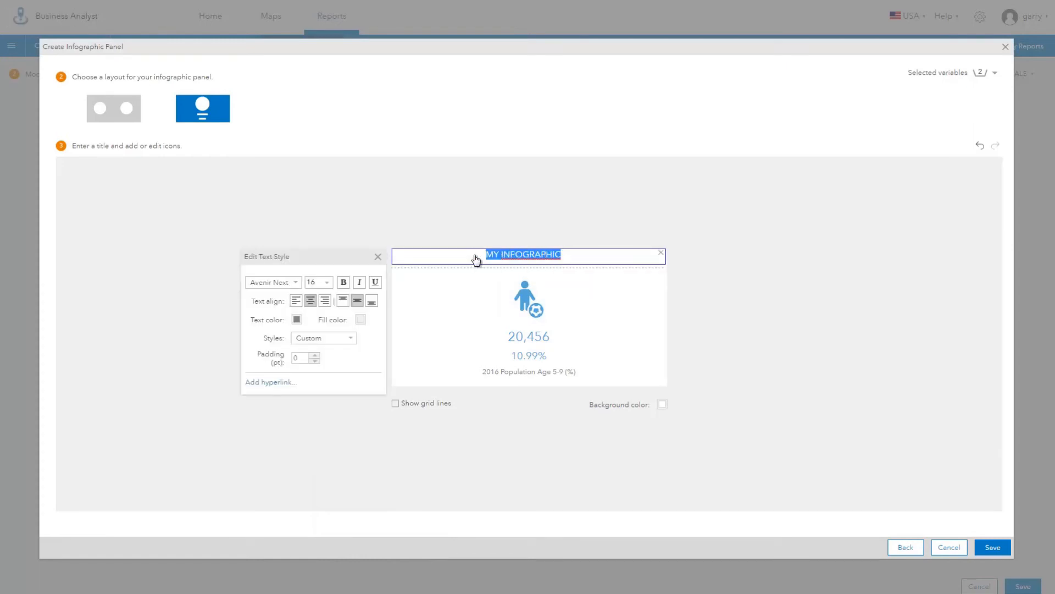
type("CHILDREN")
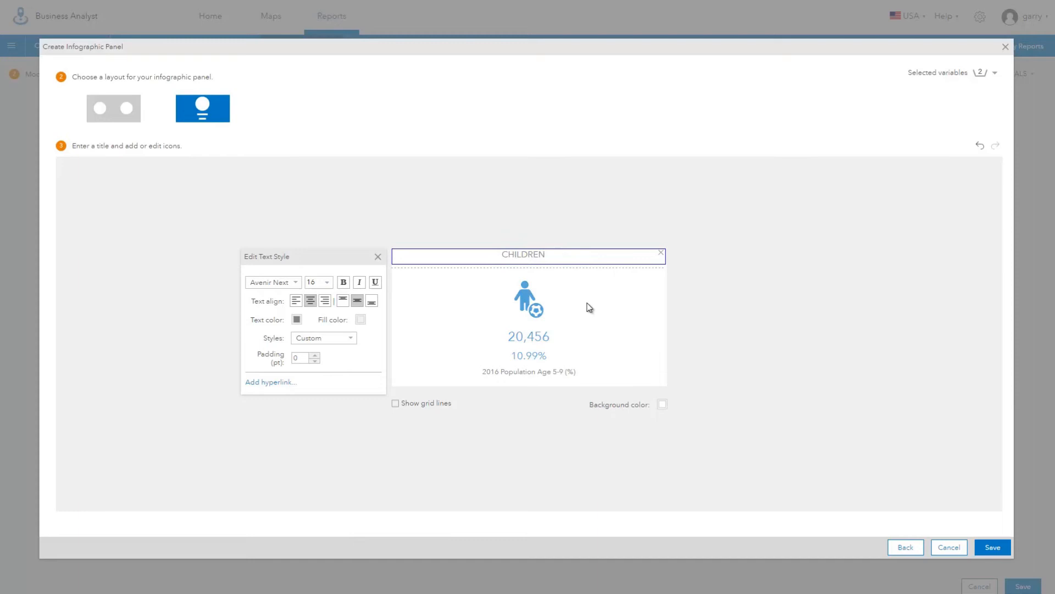
left_click(992, 546)
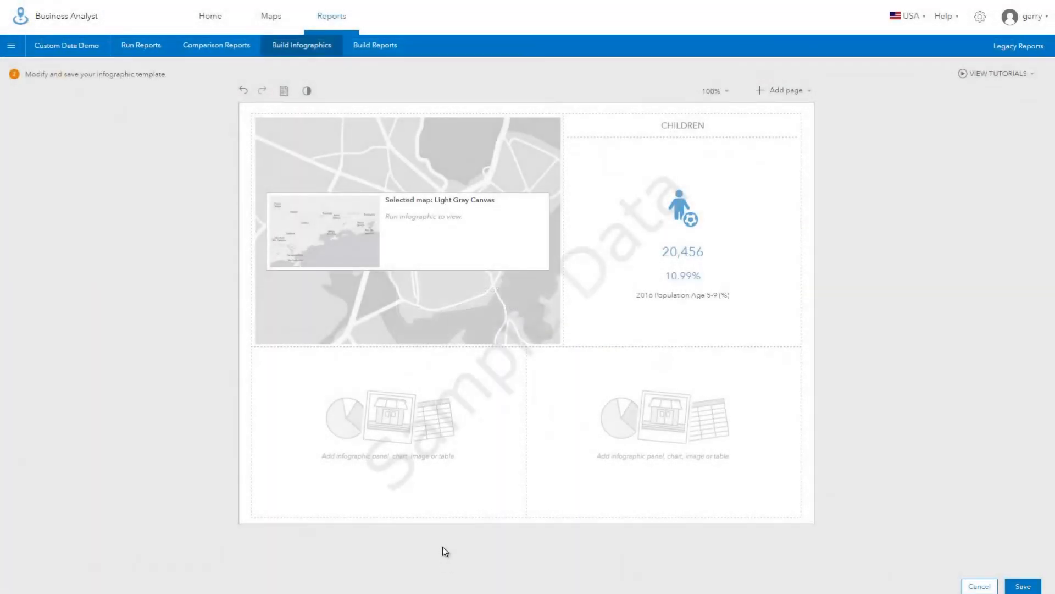
Fill the bottom-left panel with the age-group donut chart borrowed from another template.
left_click(388, 424)
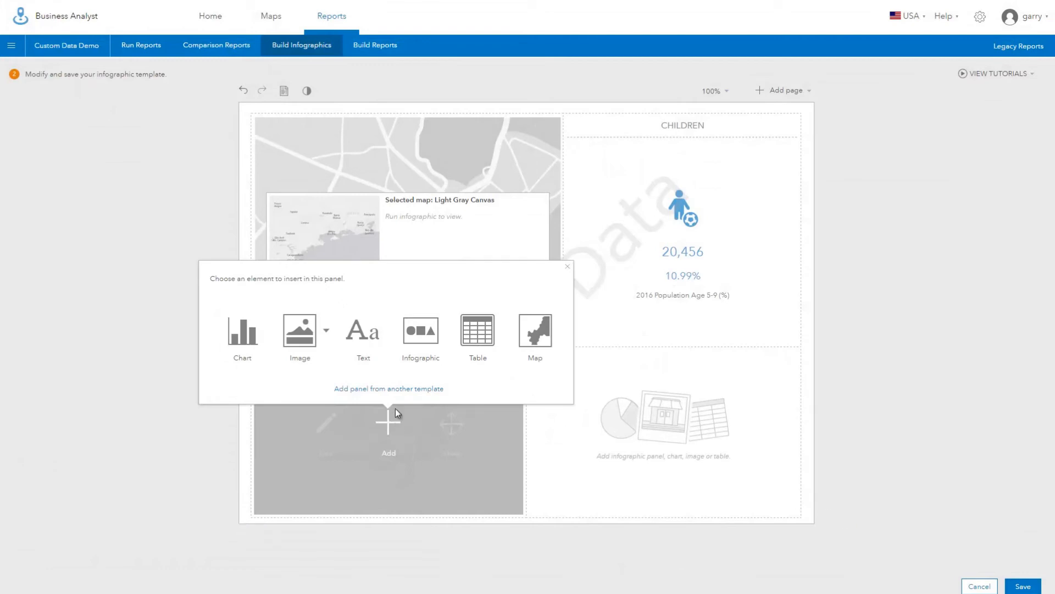
mouse_move(388, 388)
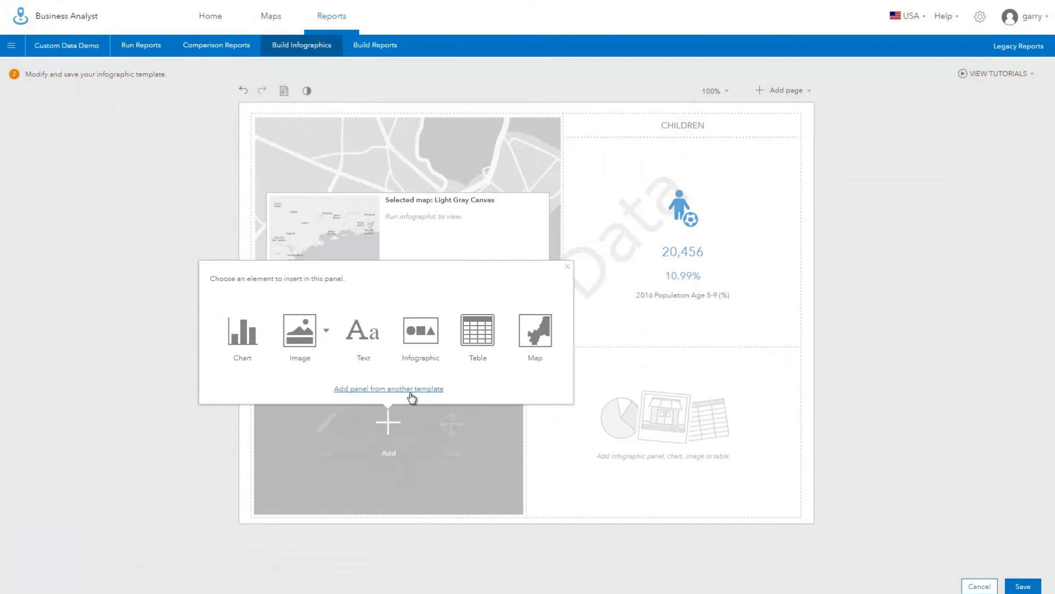
left_click(388, 388)
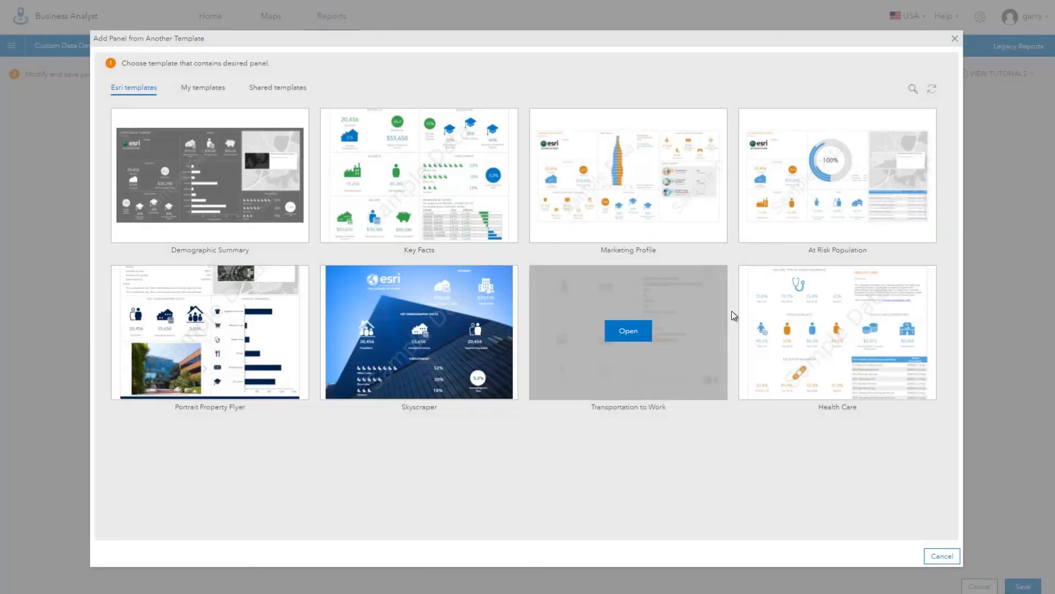
left_click(627, 331)
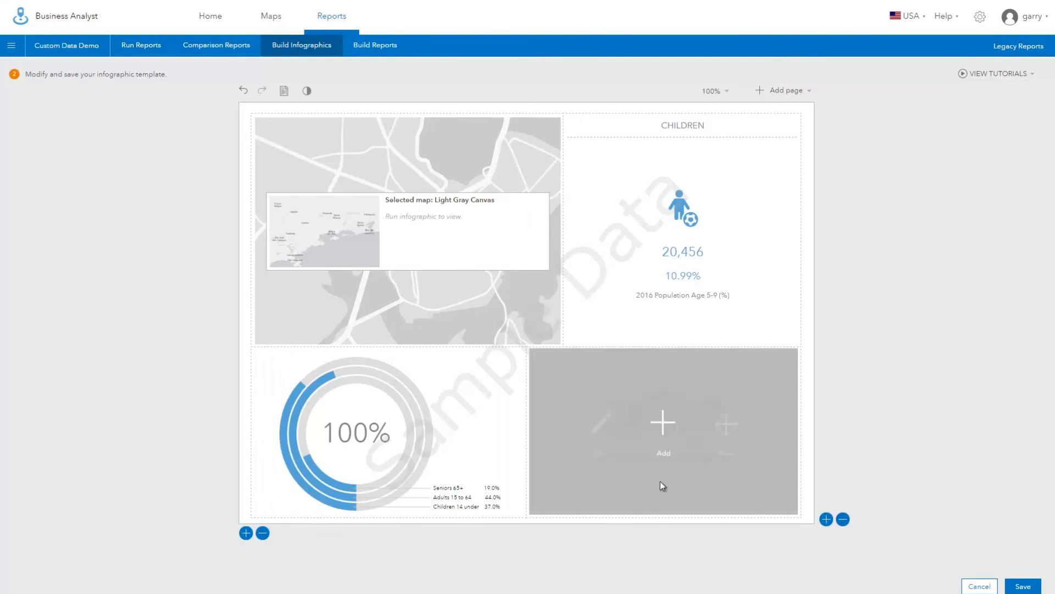
Fill the bottom-right panel with the Key Demographic Facts panel from the Skyscraper template.
left_click(662, 422)
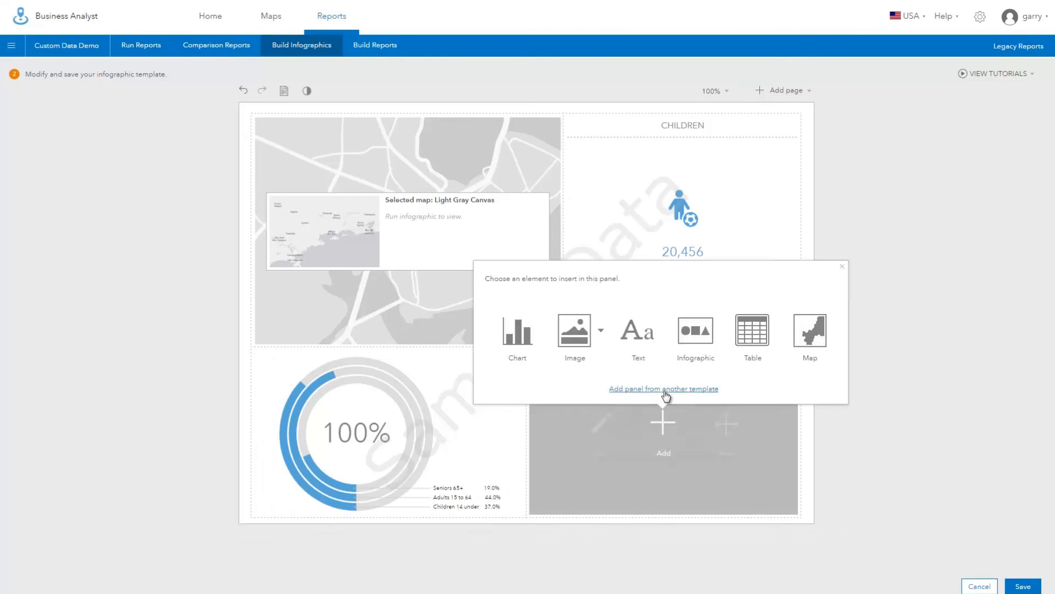
left_click(663, 388)
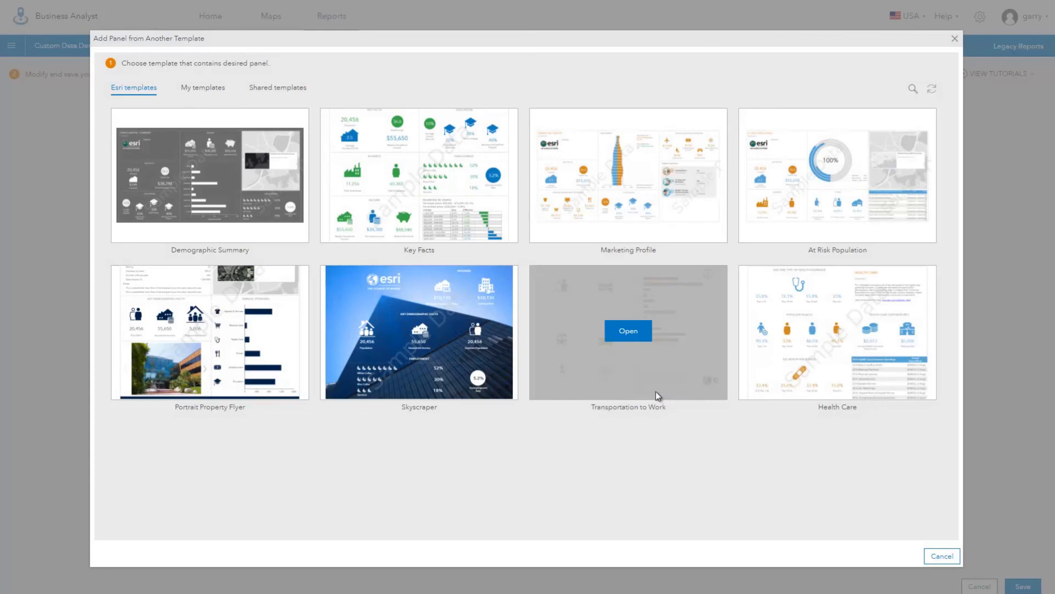
left_click(628, 331)
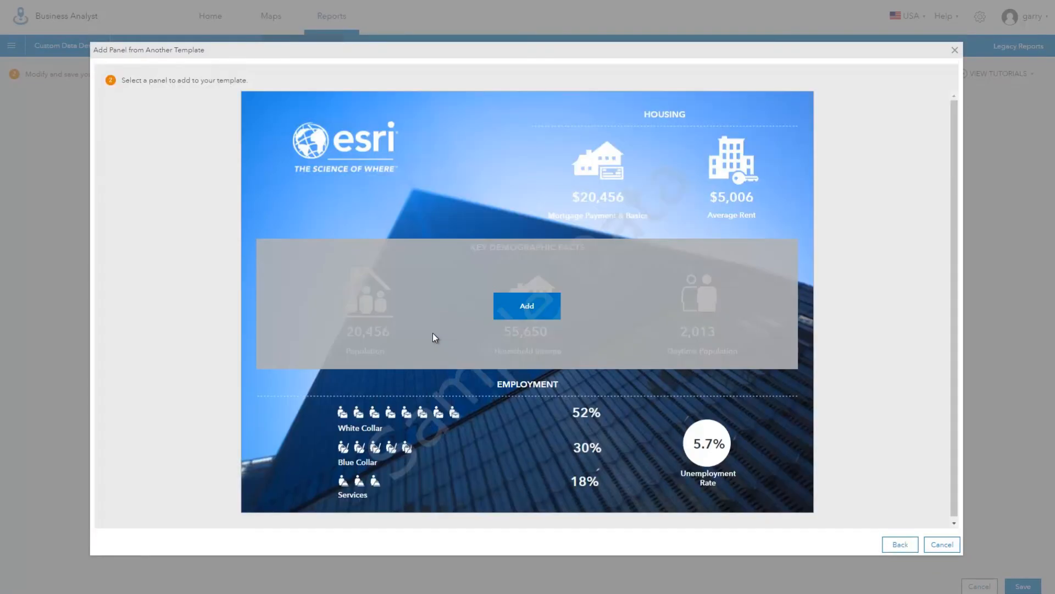
left_click(526, 305)
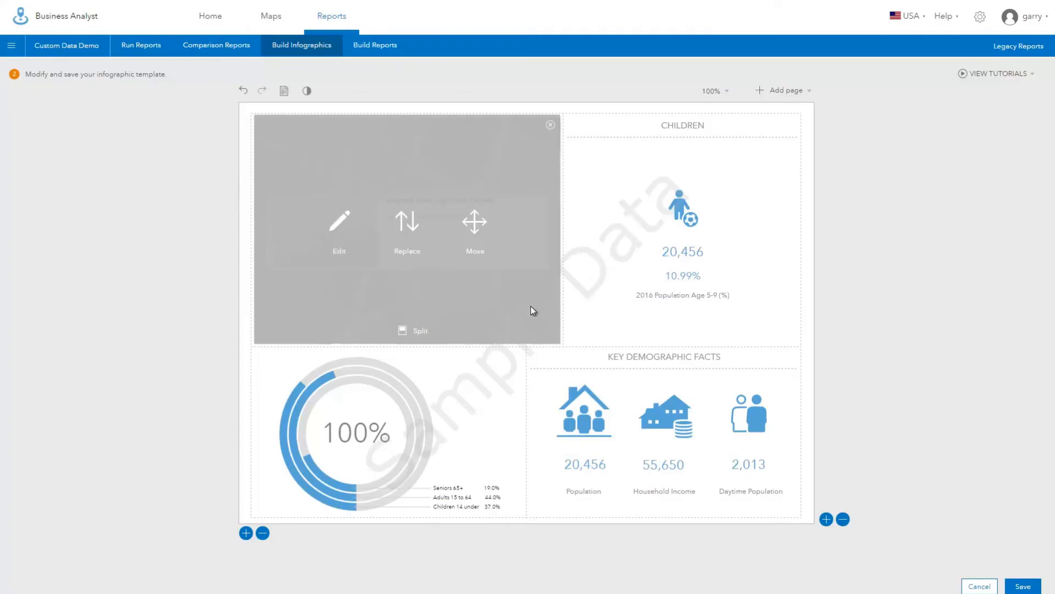
left_click(979, 17)
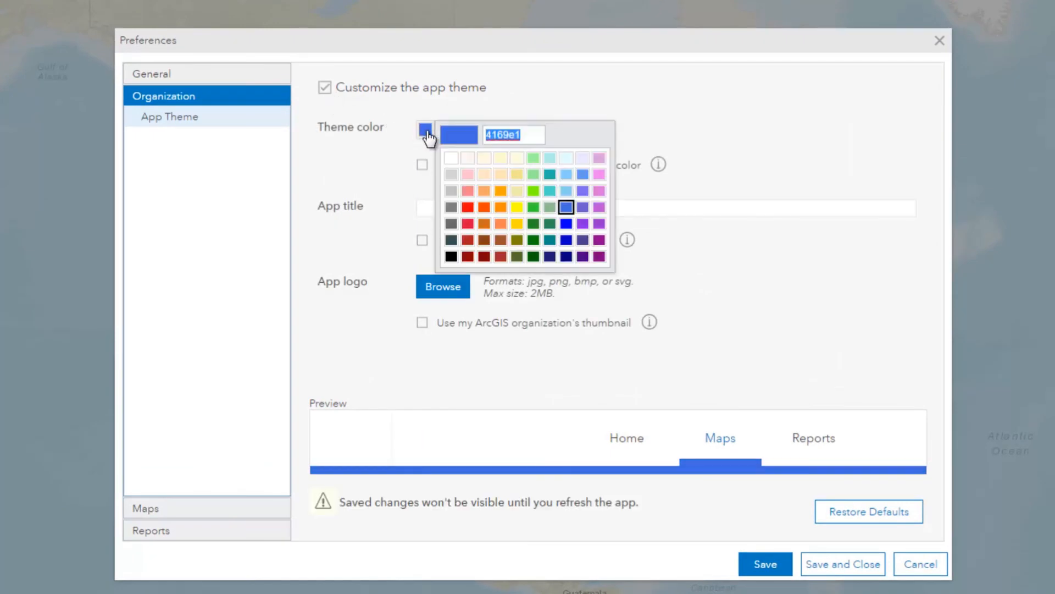
Save the app with a grey theme, the title 'Custom App Name' and the ArcGIS organization's thumbnail as logo.
left_click(451, 223)
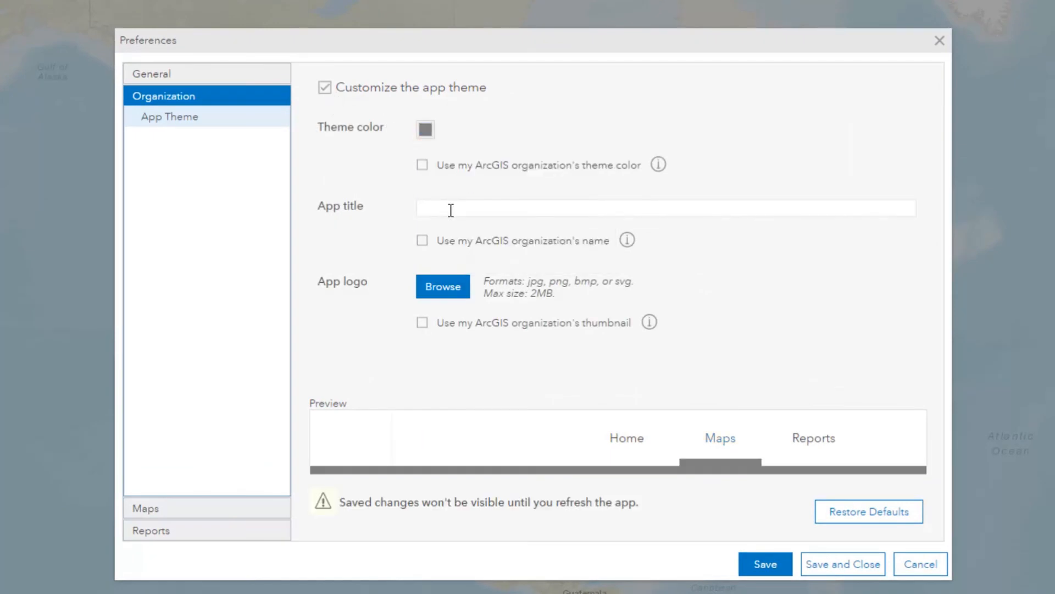
type("Custom App Name")
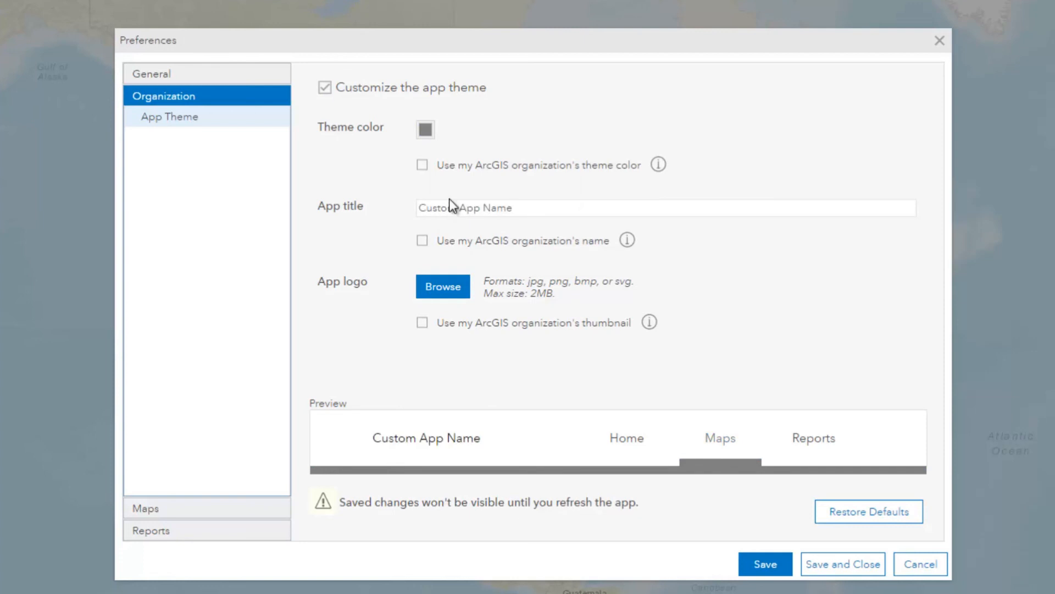
left_click(422, 322)
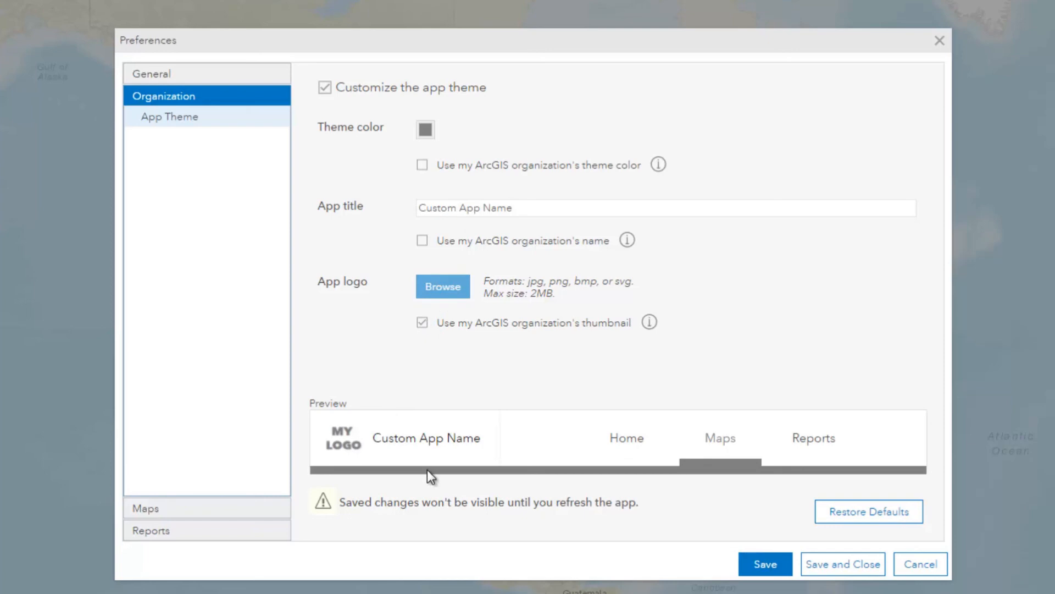
mouse_move(843, 564)
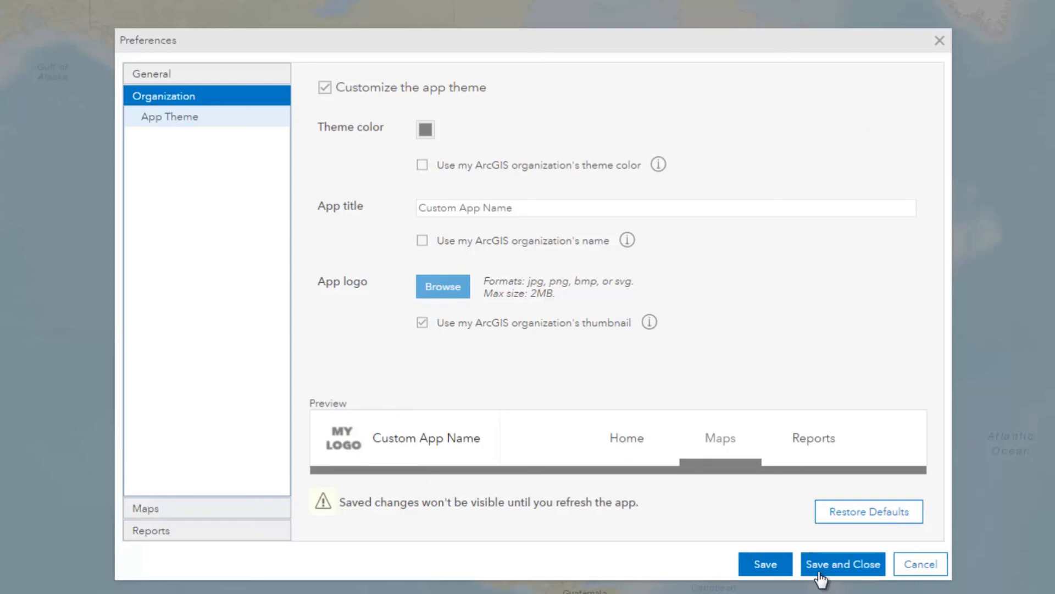
left_click(842, 563)
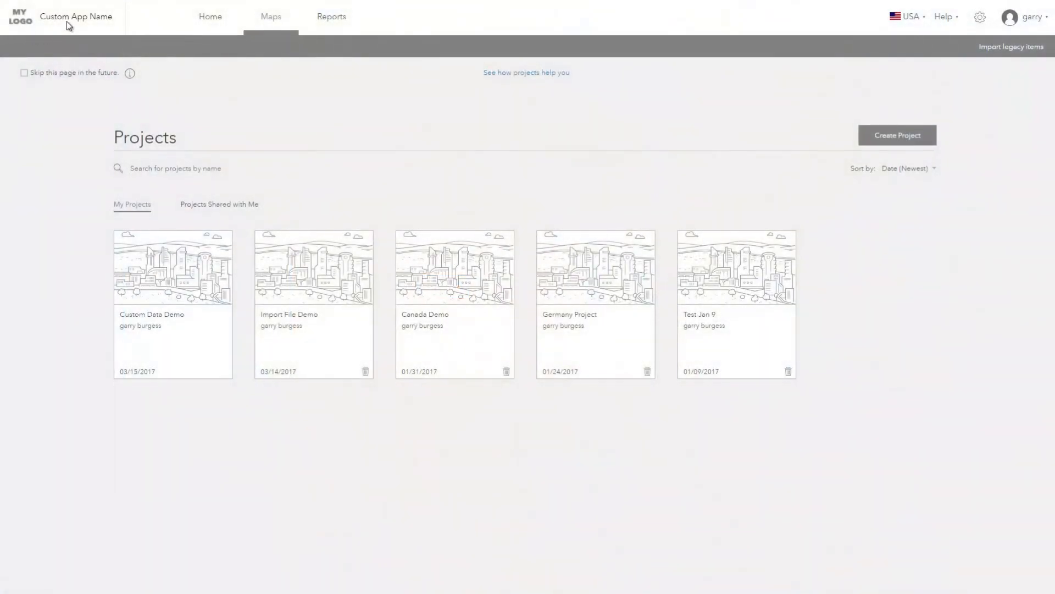